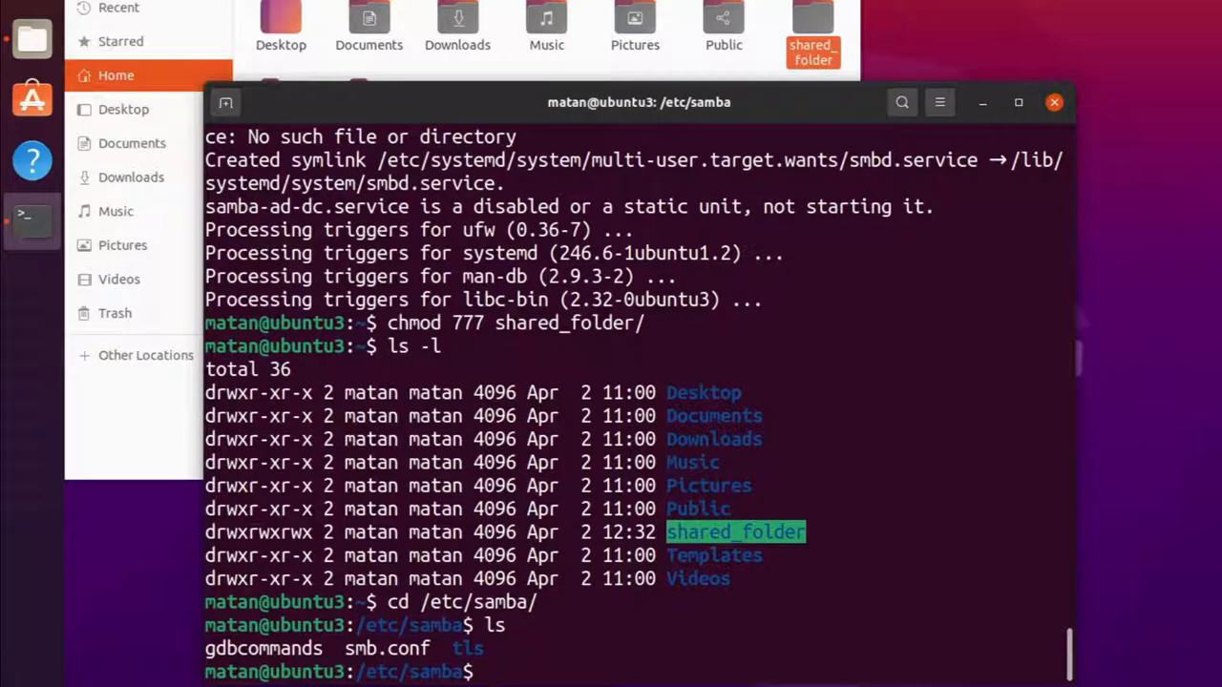
- Run 'sudo gedit smb.conf' from /etc/samba to edit the Samba configuration as administrator
type("s")
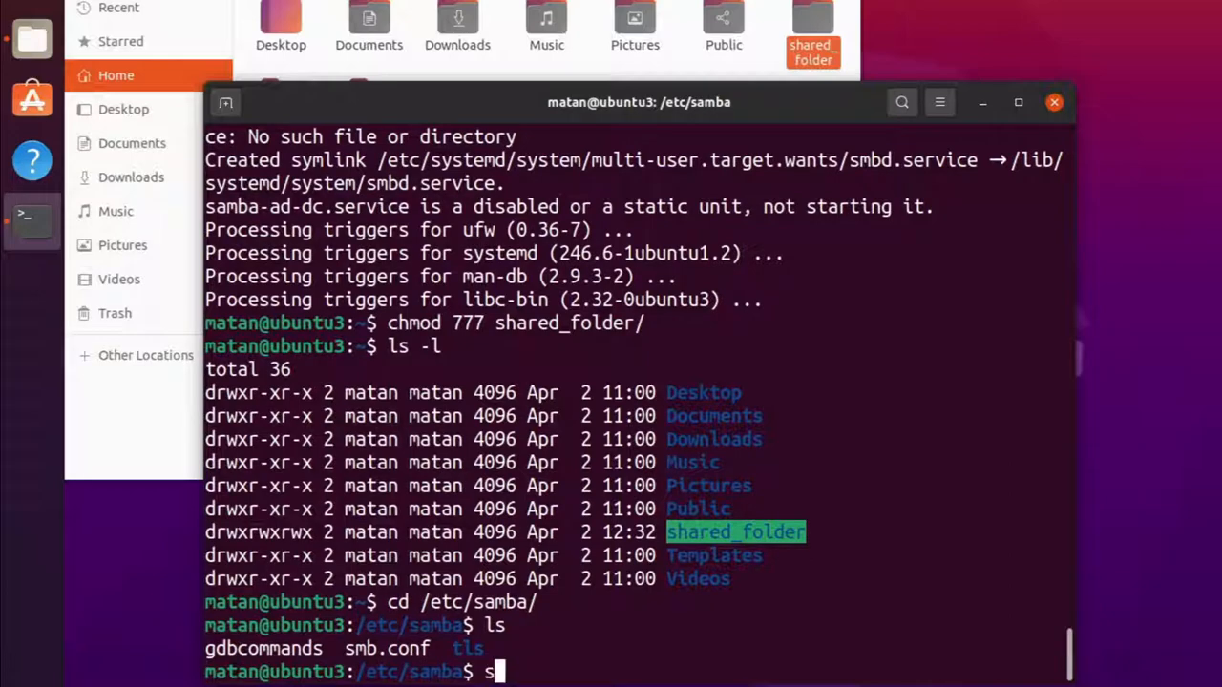
type("udo gedit smb.")
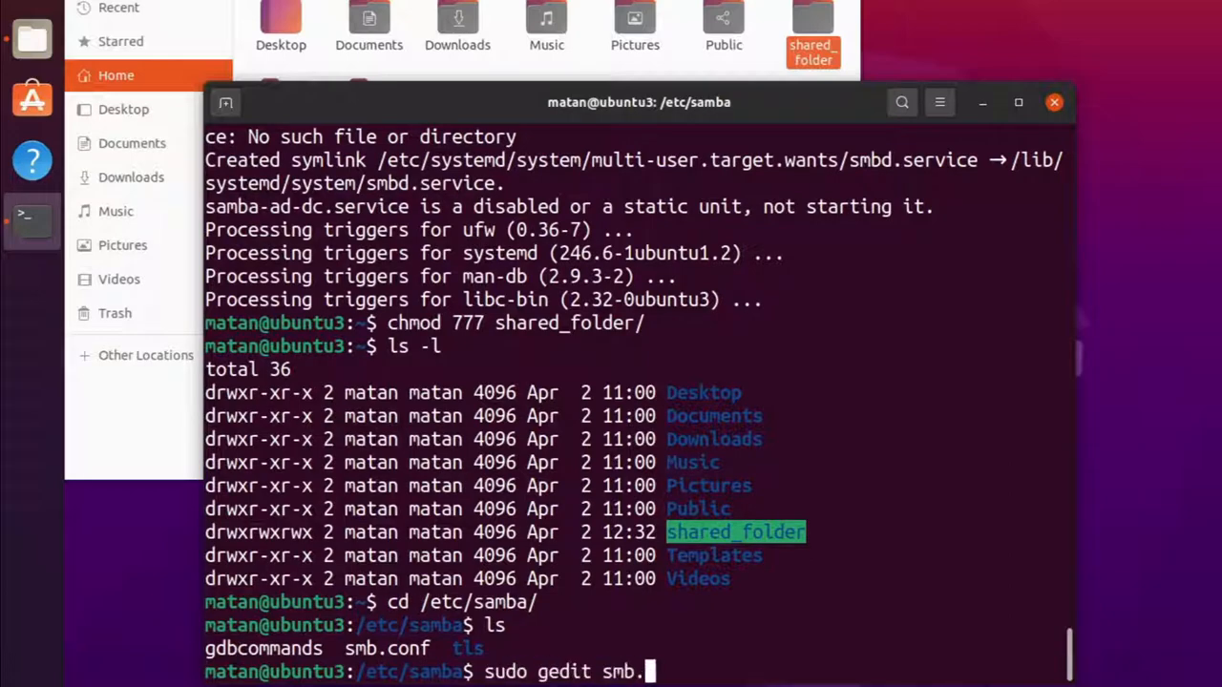
key("Return")
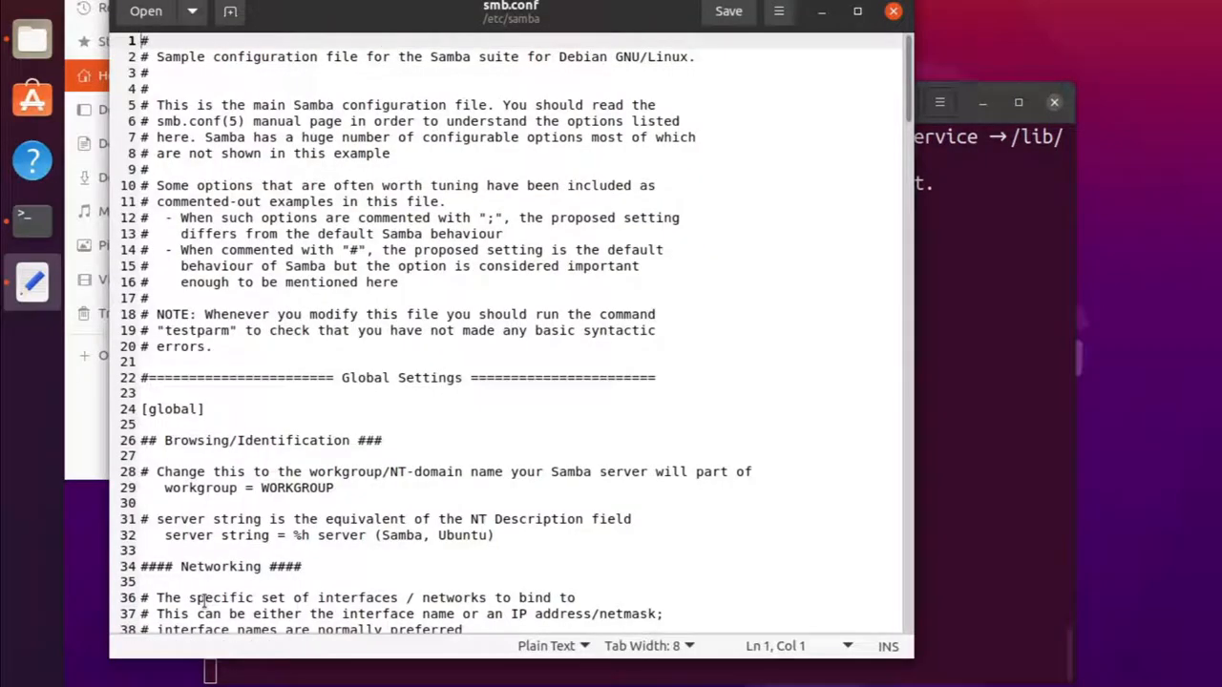
- Add a new [guest] section header on the last line of smb.conf
scroll("down", 3)
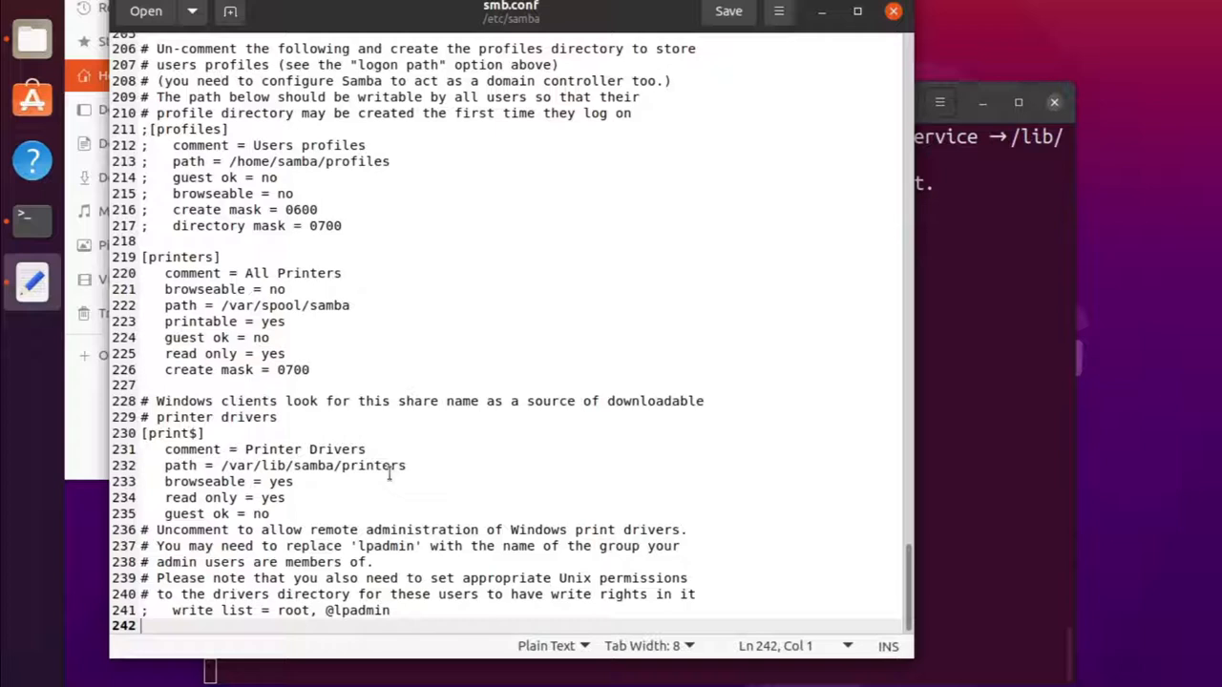
type("guest")
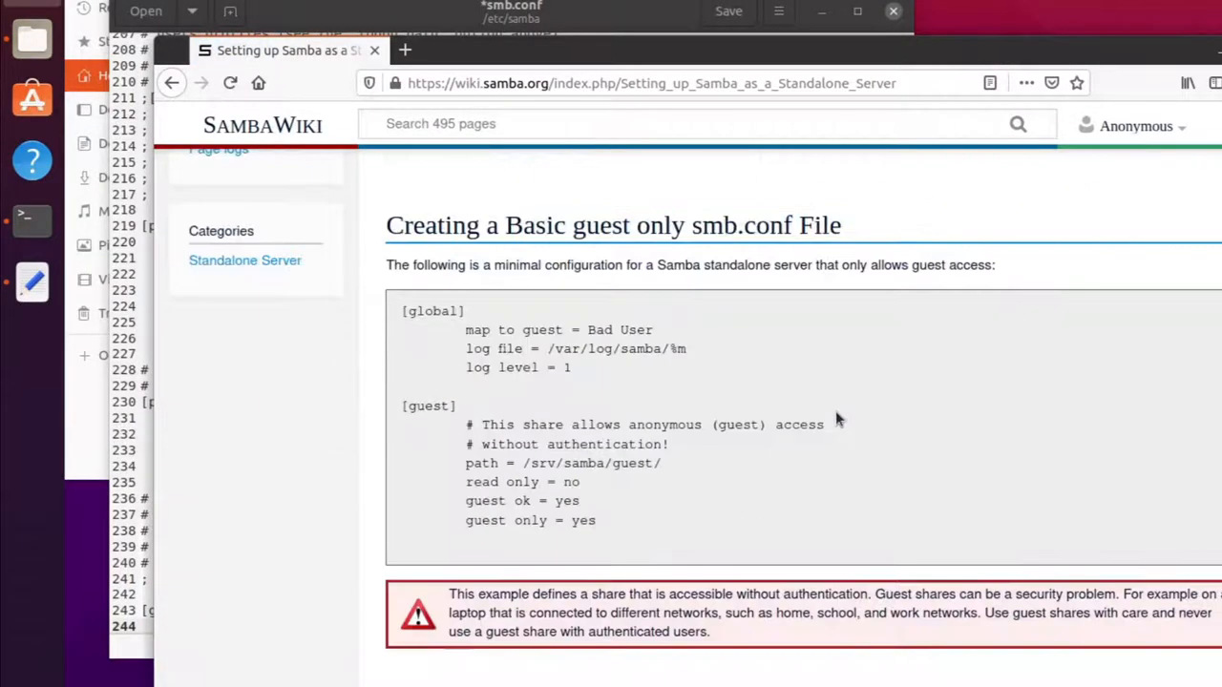
mouse_move(630, 535)
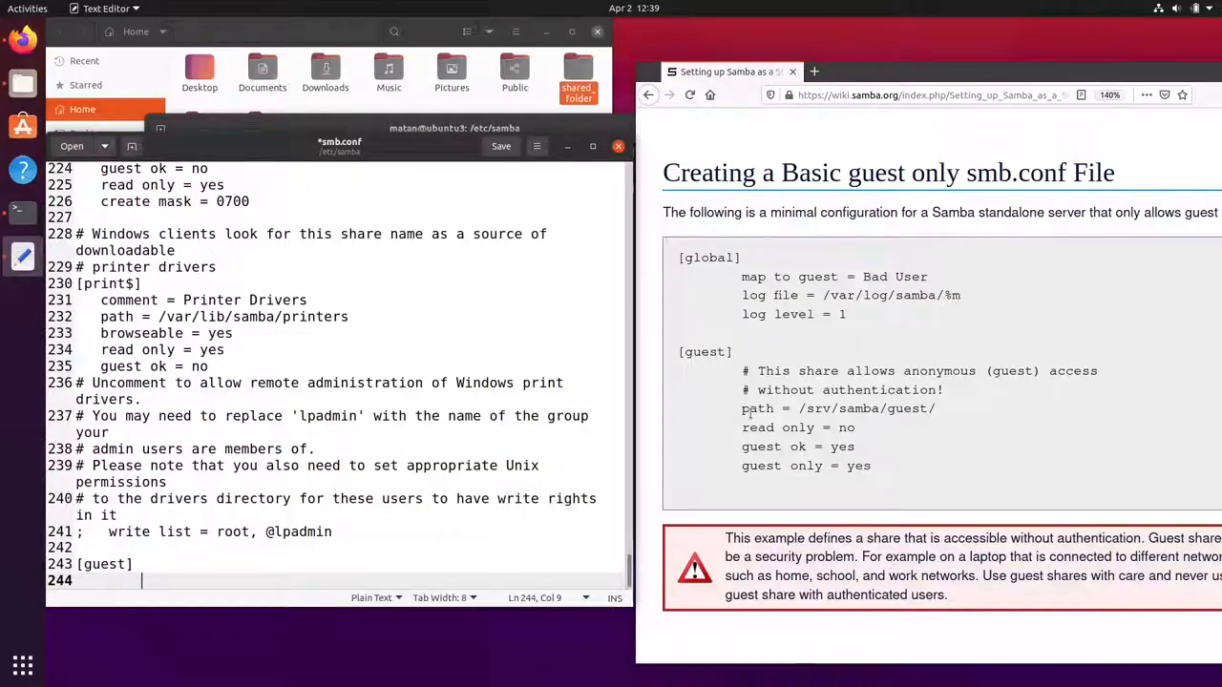
- Set the guest share path to /home/matan/shared_folder, writable and guest-only, and save smb.conf
type("path = /home/matan/")
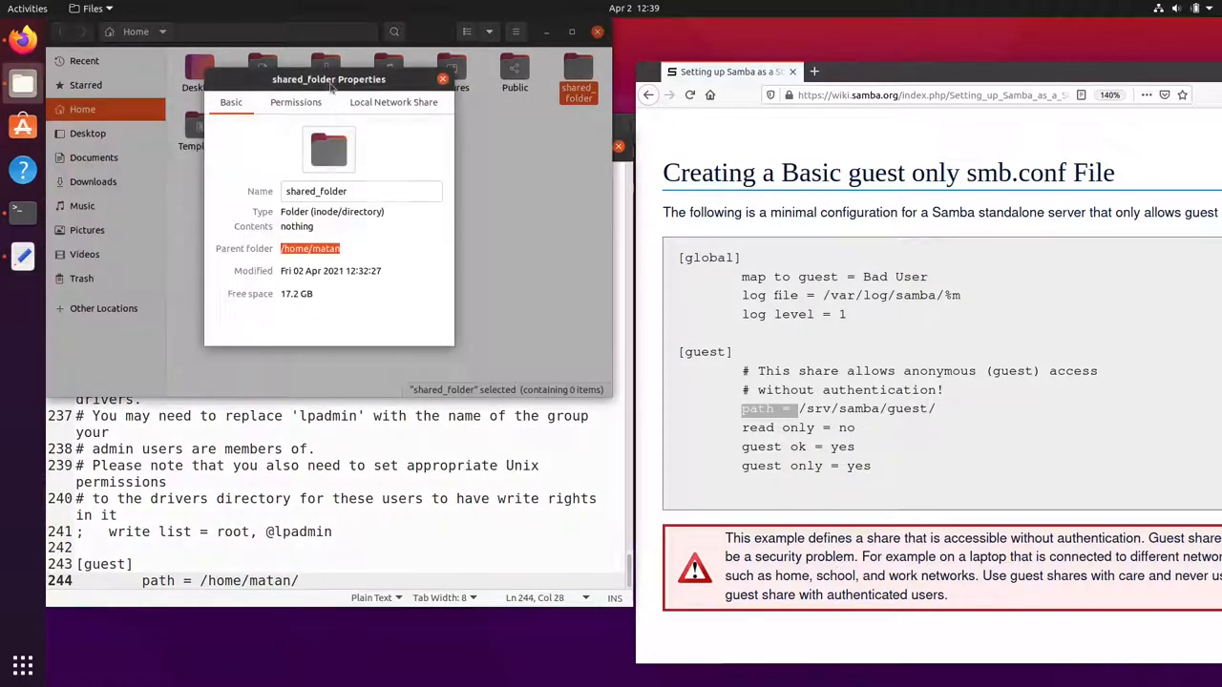
triple_click(363, 191)
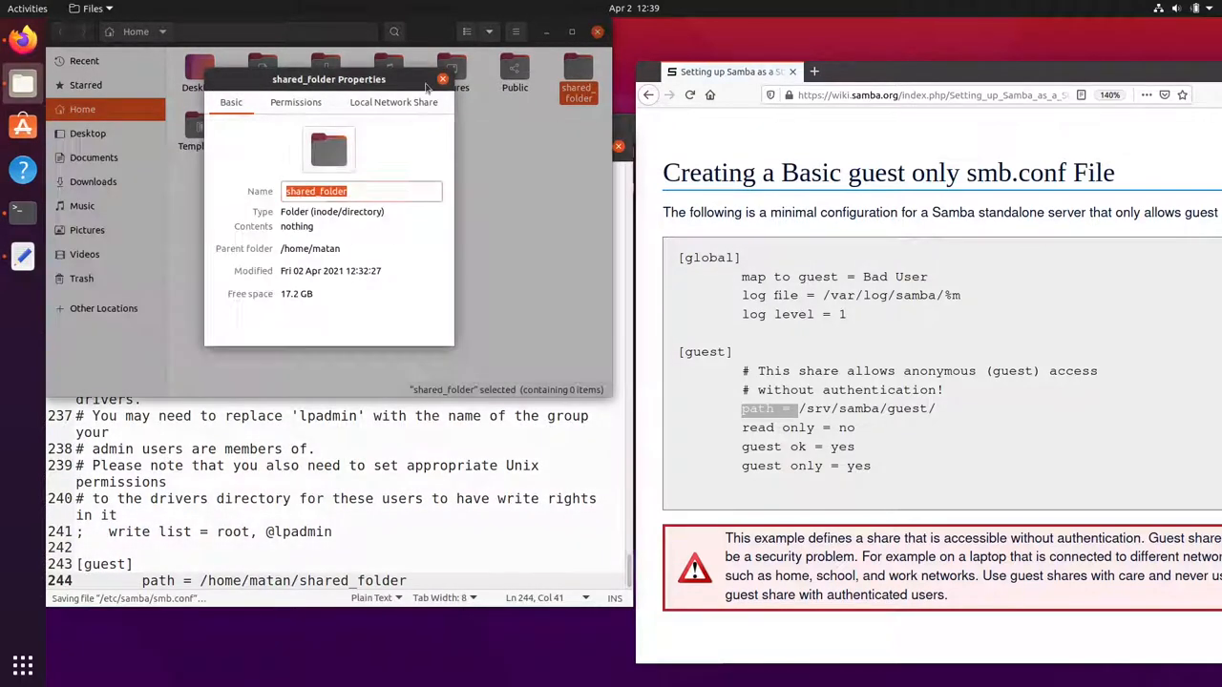
left_click(443, 80)
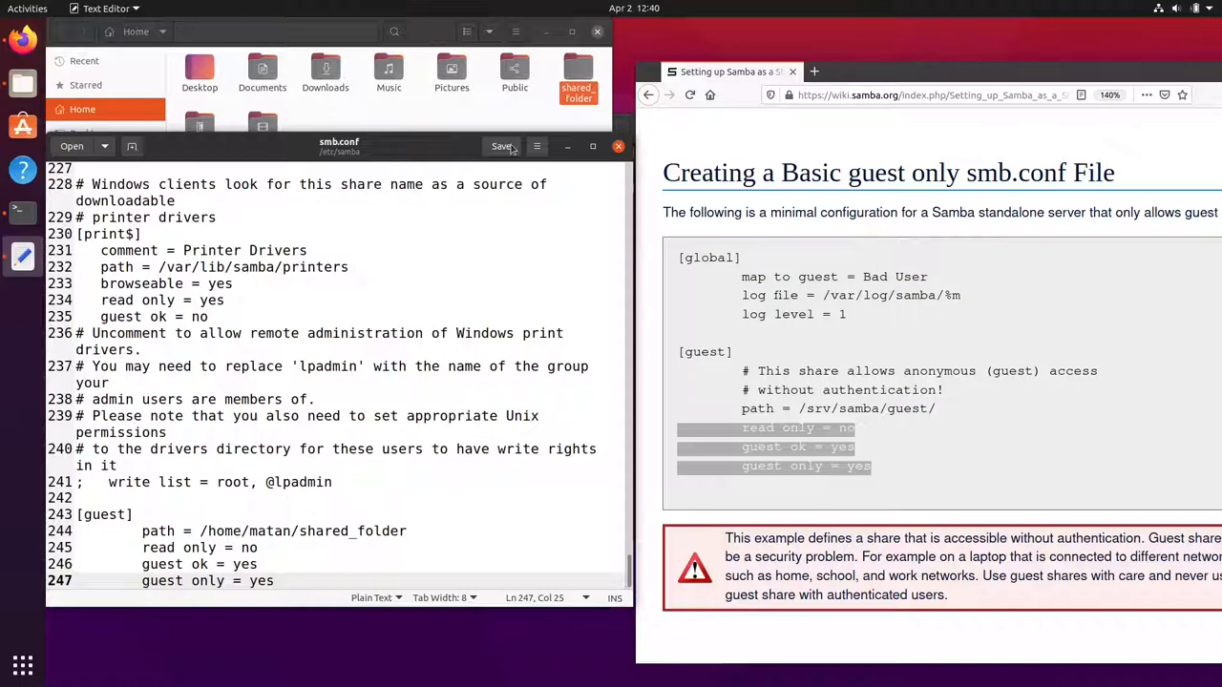
left_click(618, 145)
type("sudo s")
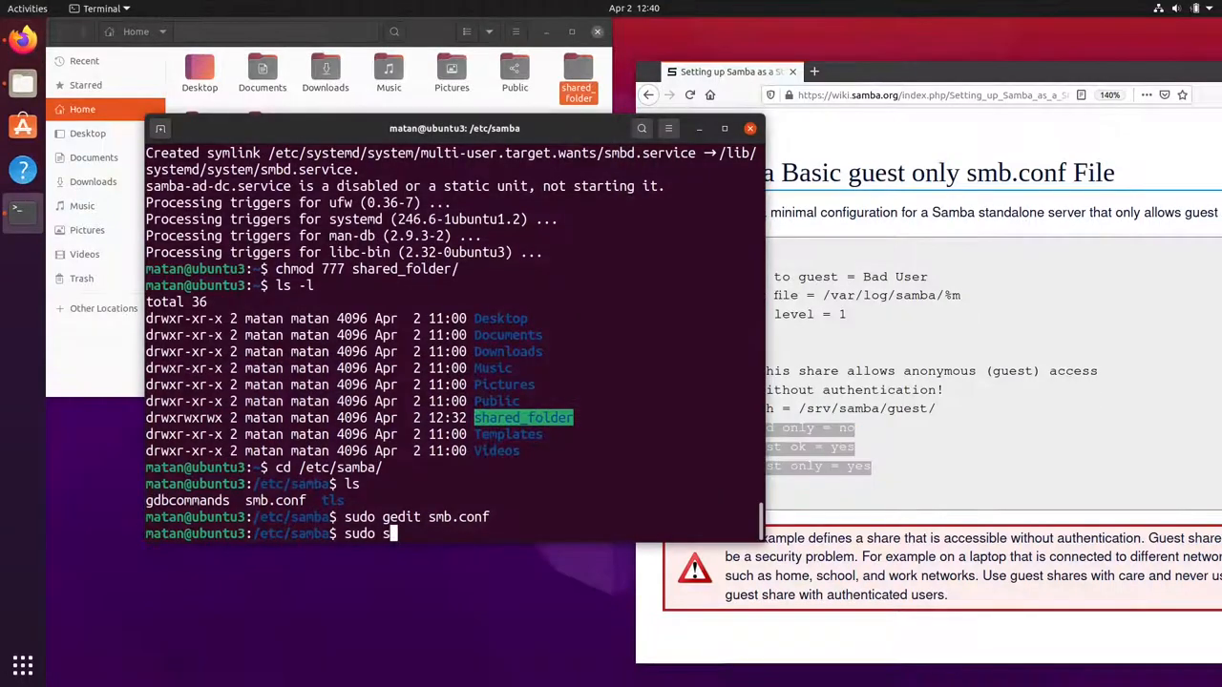
- Run 'sudo service smbd restart', then 'ip addr' to check the server's IP address
type("ervice smbd restart")
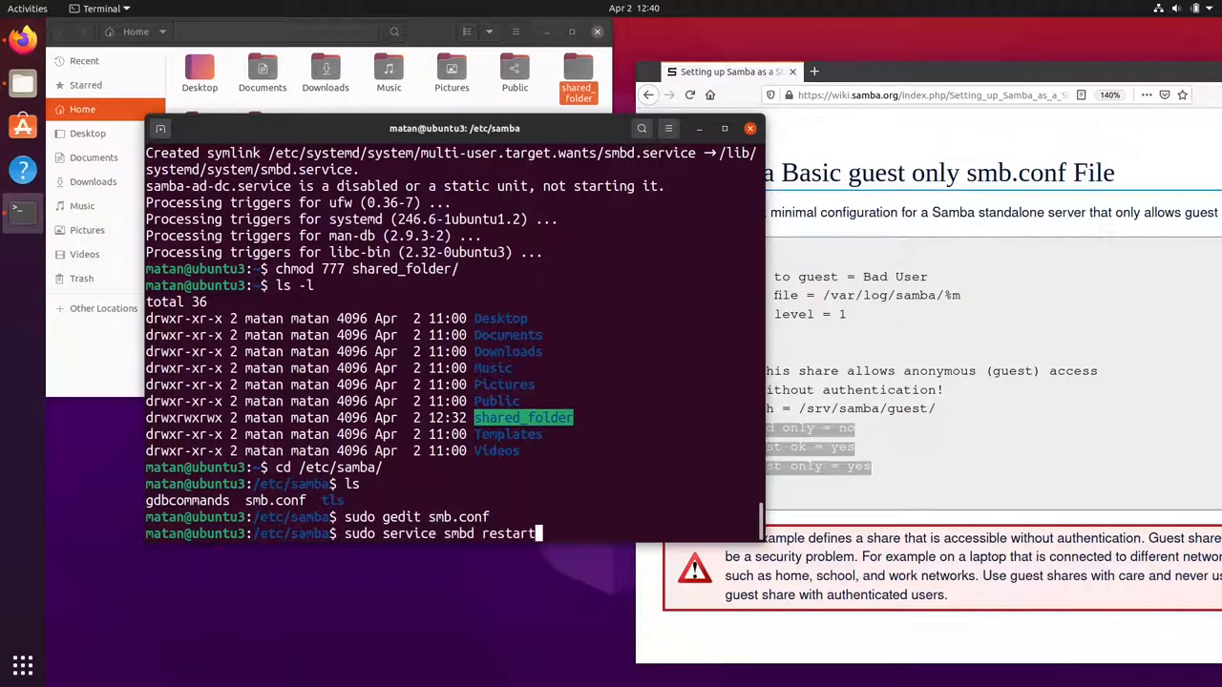
key("Return")
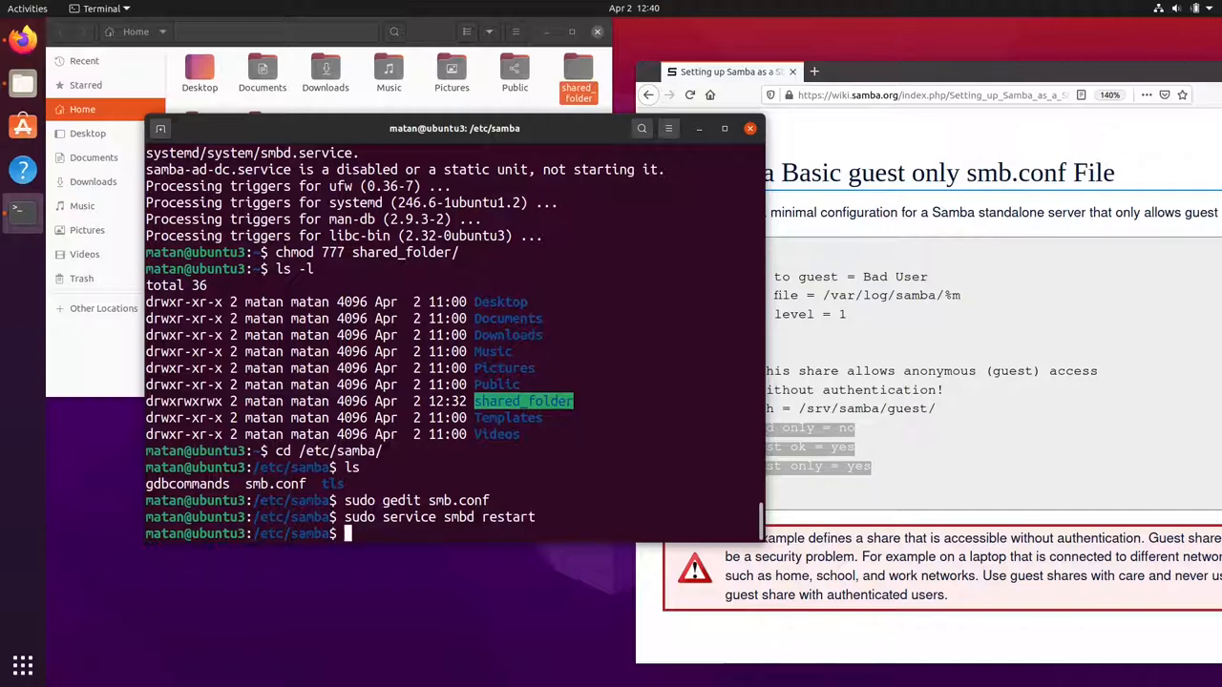
type("ip addr")
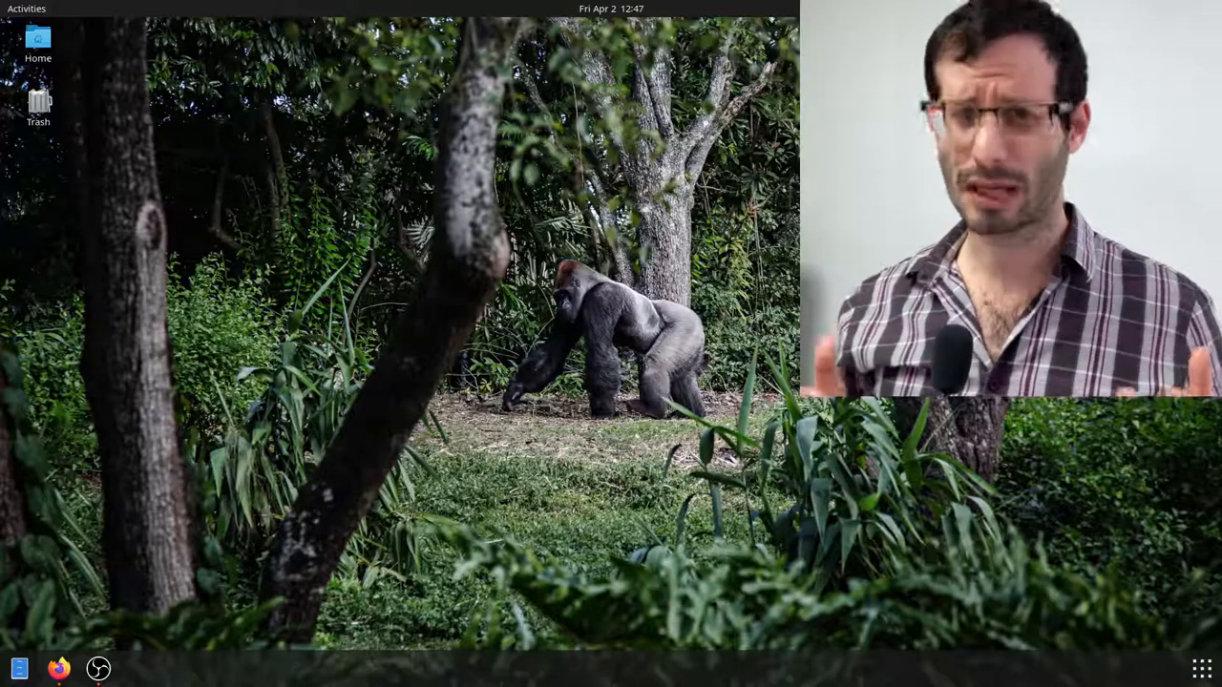
- Search Activities for 'fil' and launch the Files app on the client desktop
type("fil")
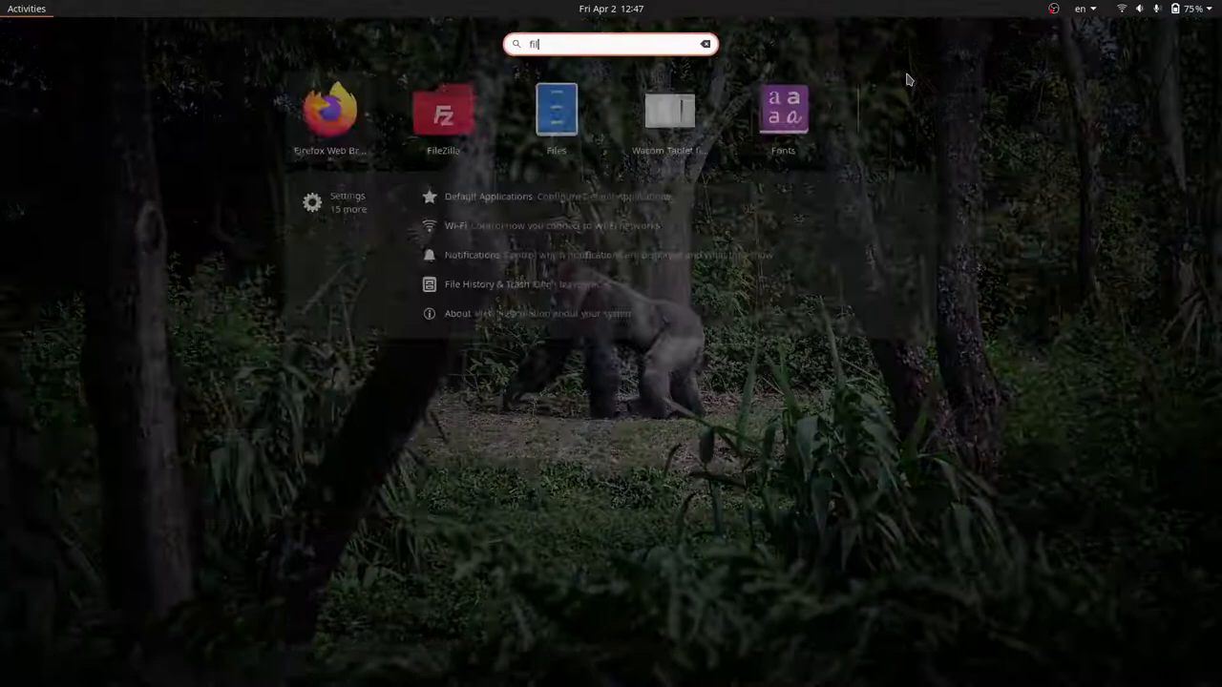
left_click(558, 115)
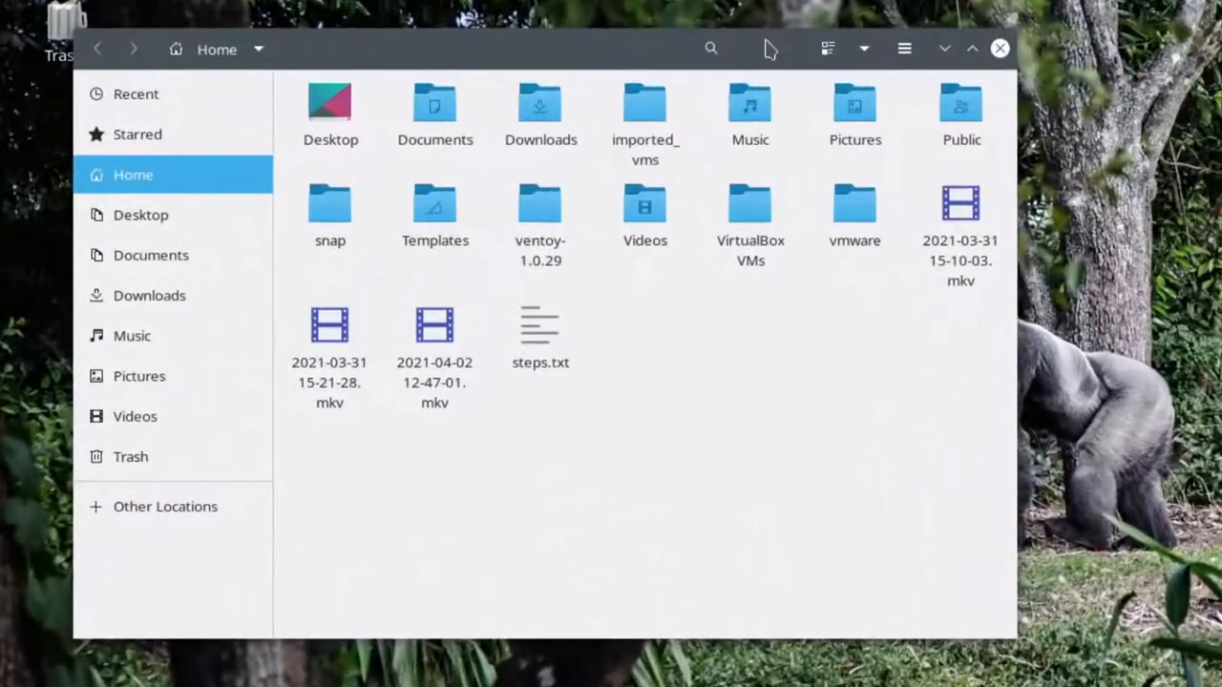
- From Other Locations, connect to the server at smb://192.168.0.110
left_click(164, 506)
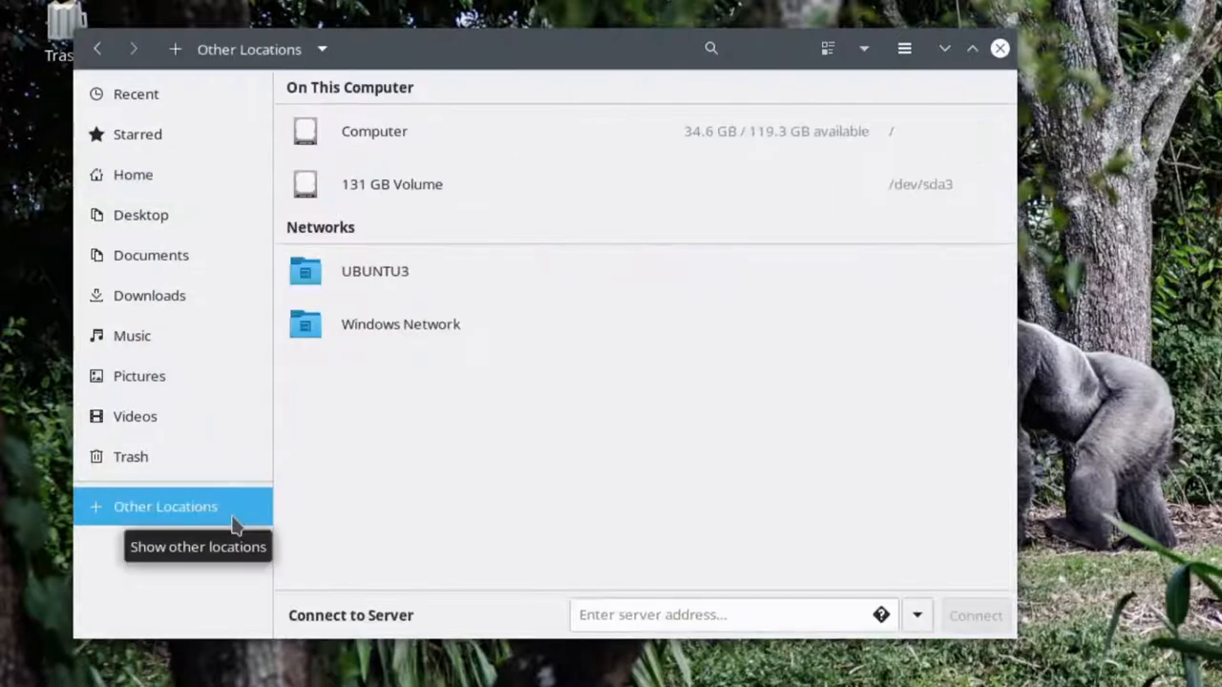
mouse_move(613, 523)
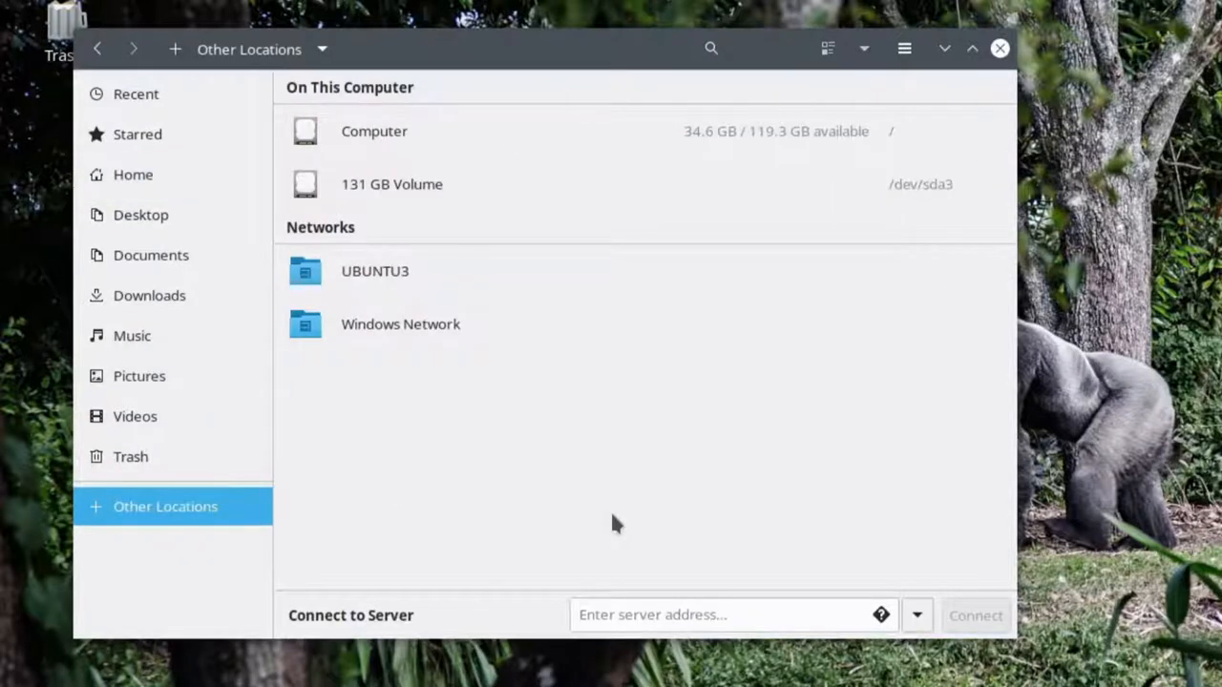
mouse_move(882, 634)
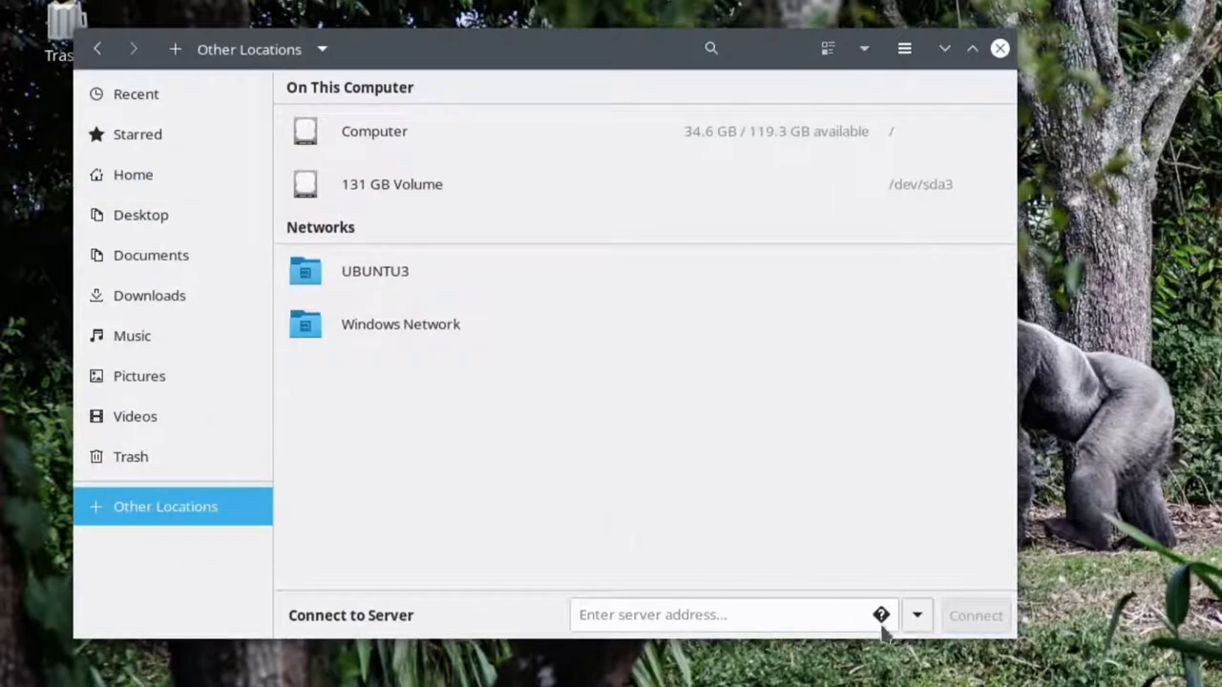
left_click(879, 615)
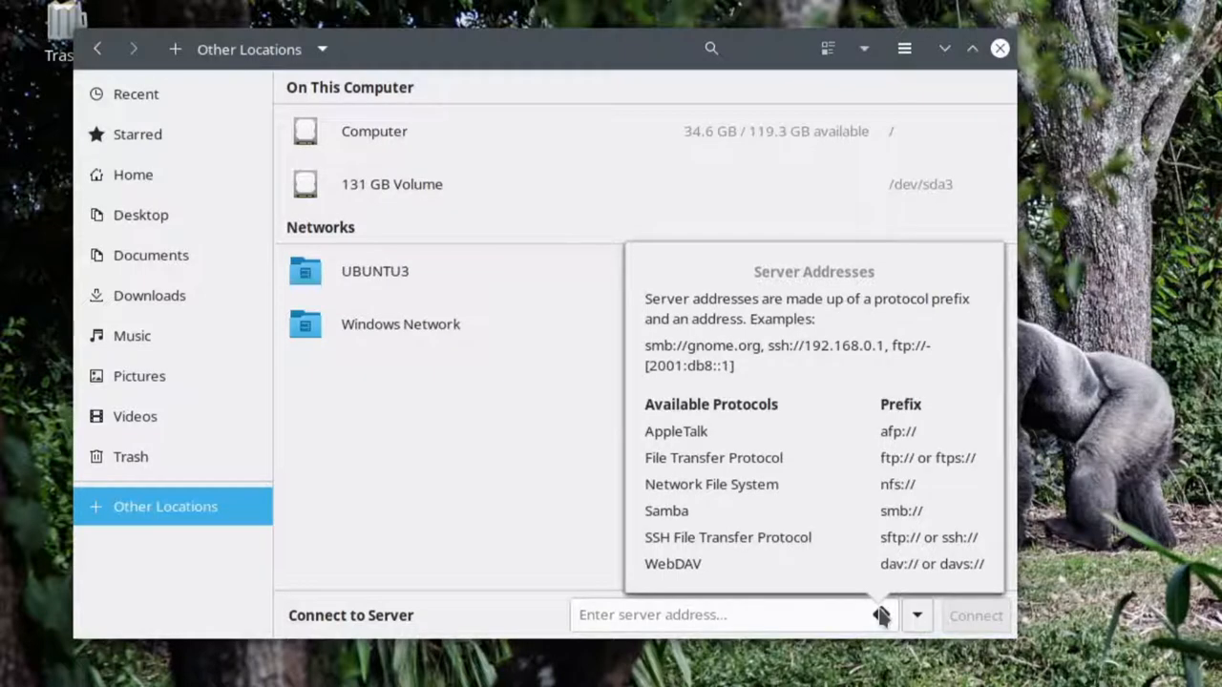
mouse_move(744, 615)
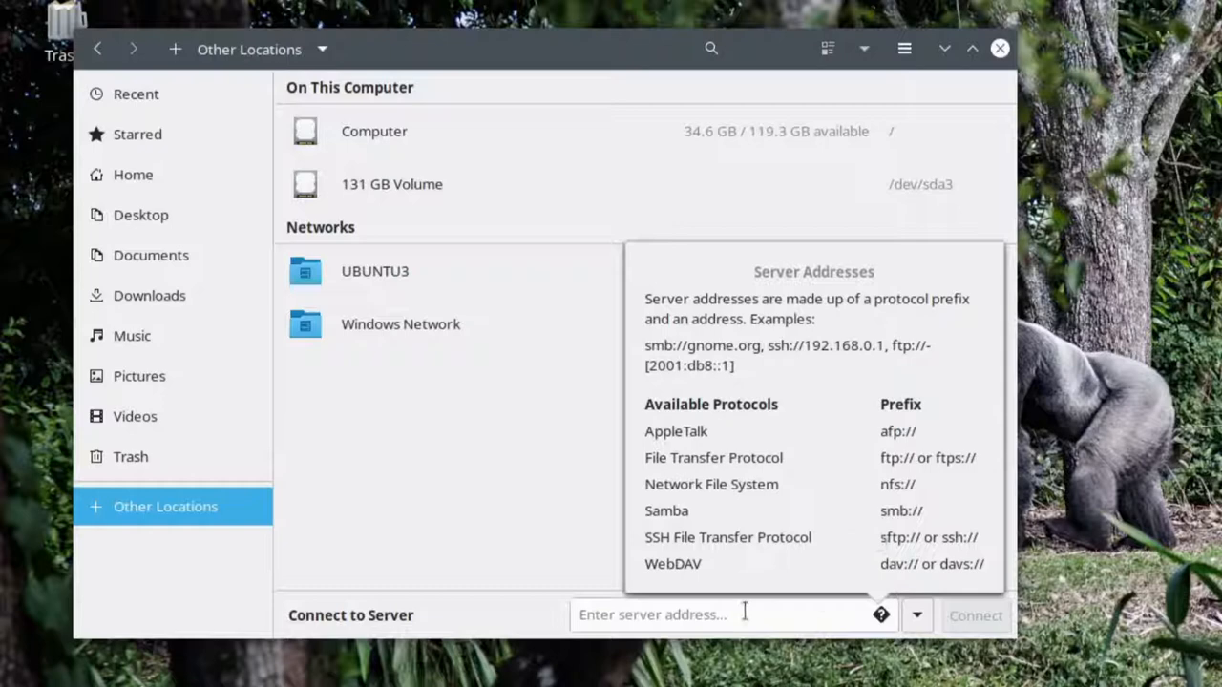
type("smb://192")
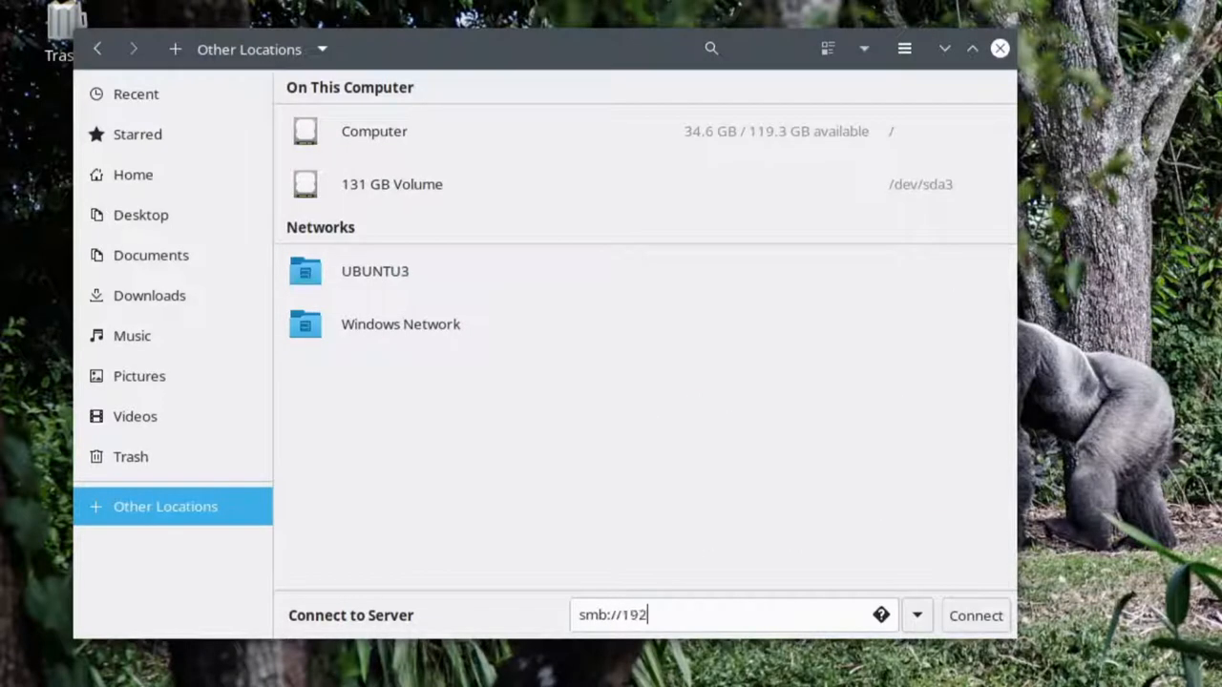
type(".168.0.110")
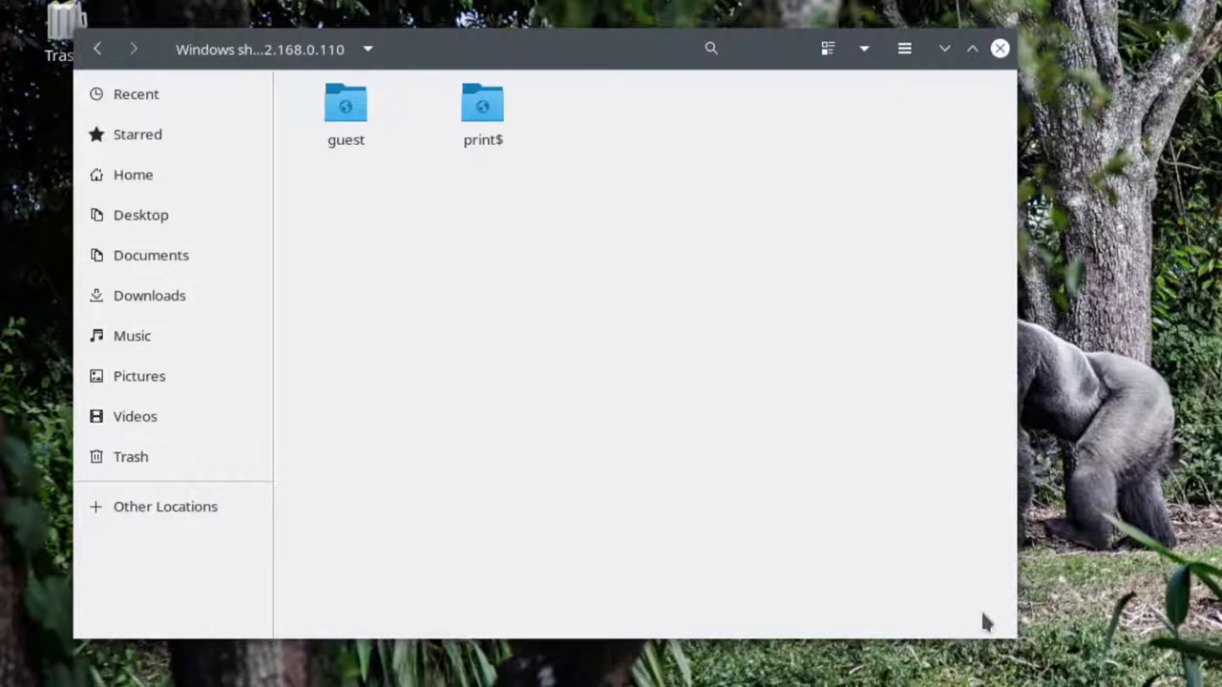
- Open the guest share and connect to it anonymously without credentials
left_click(346, 105)
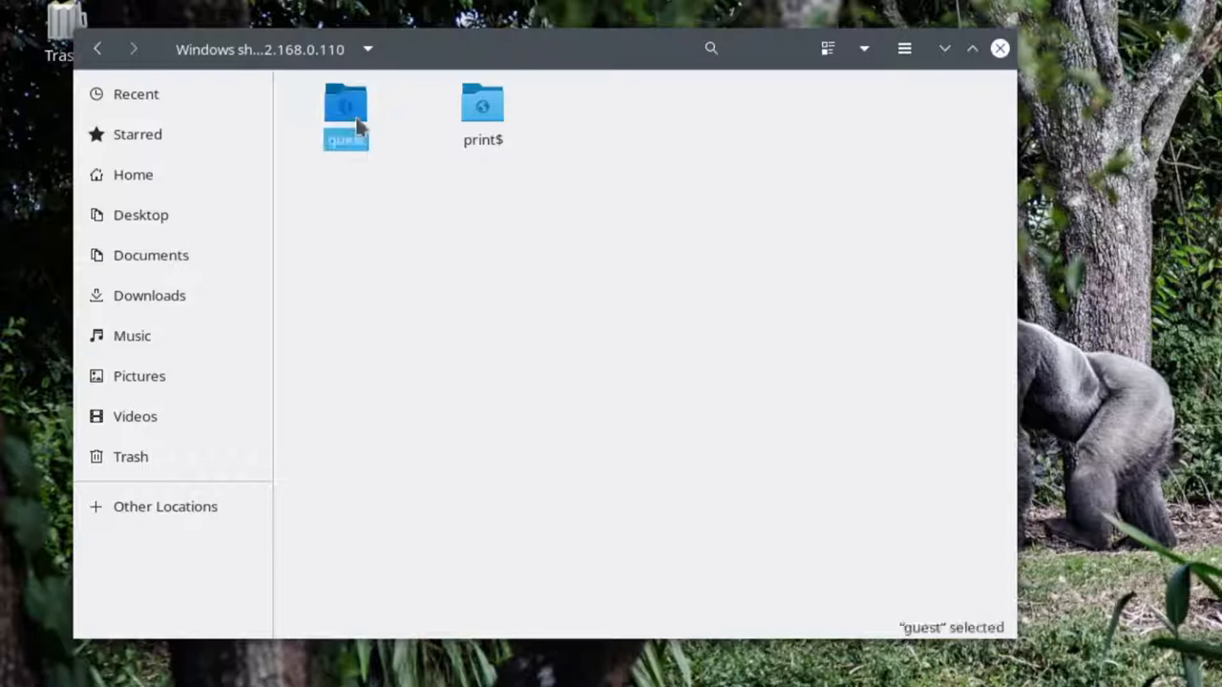
double_click(346, 105)
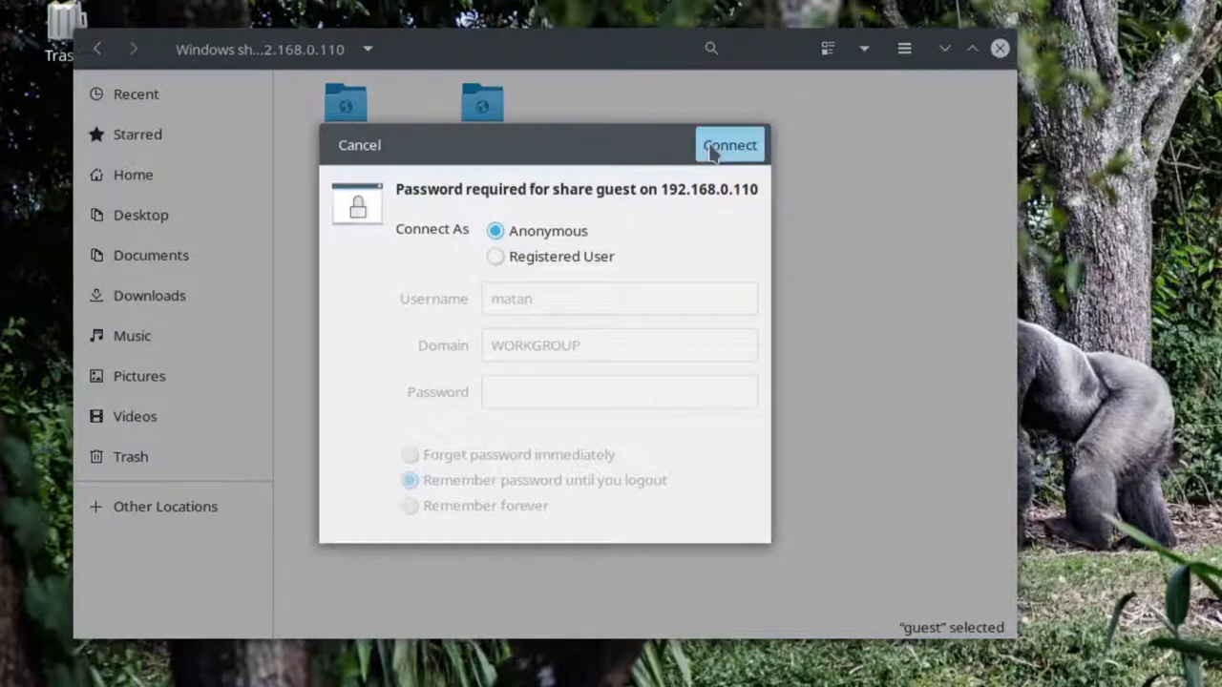
left_click(729, 145)
type("This")
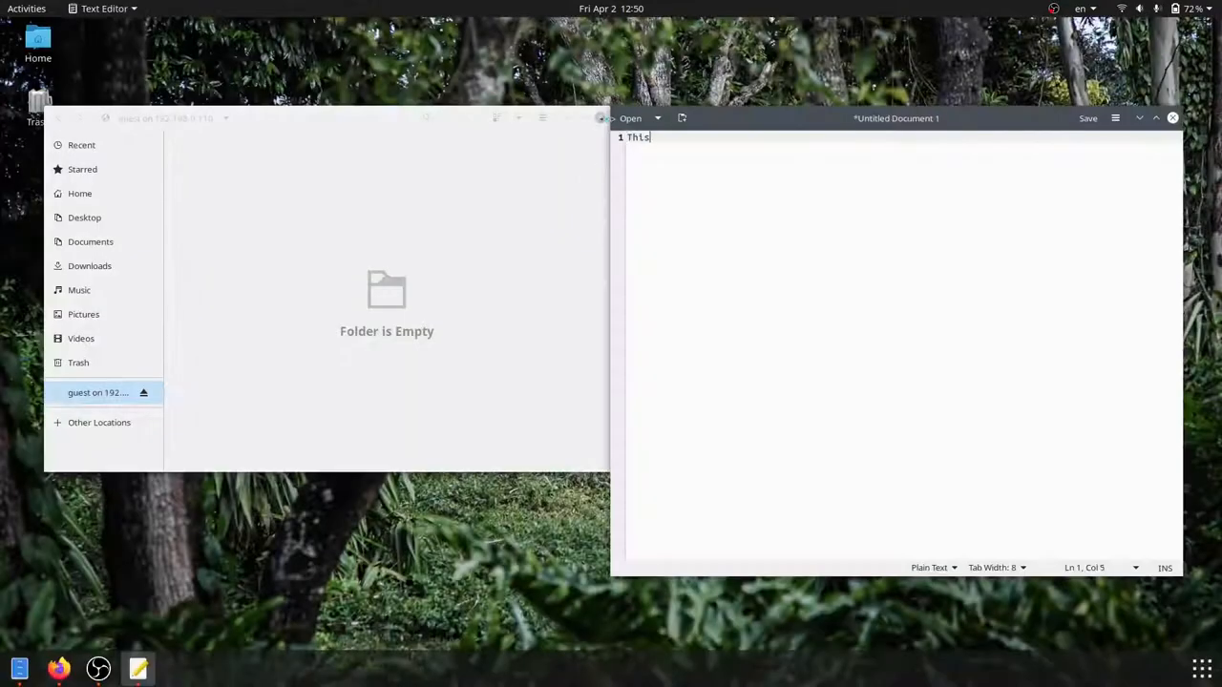
- Save the new document as example_file.txt into the guest share
left_click(1088, 119)
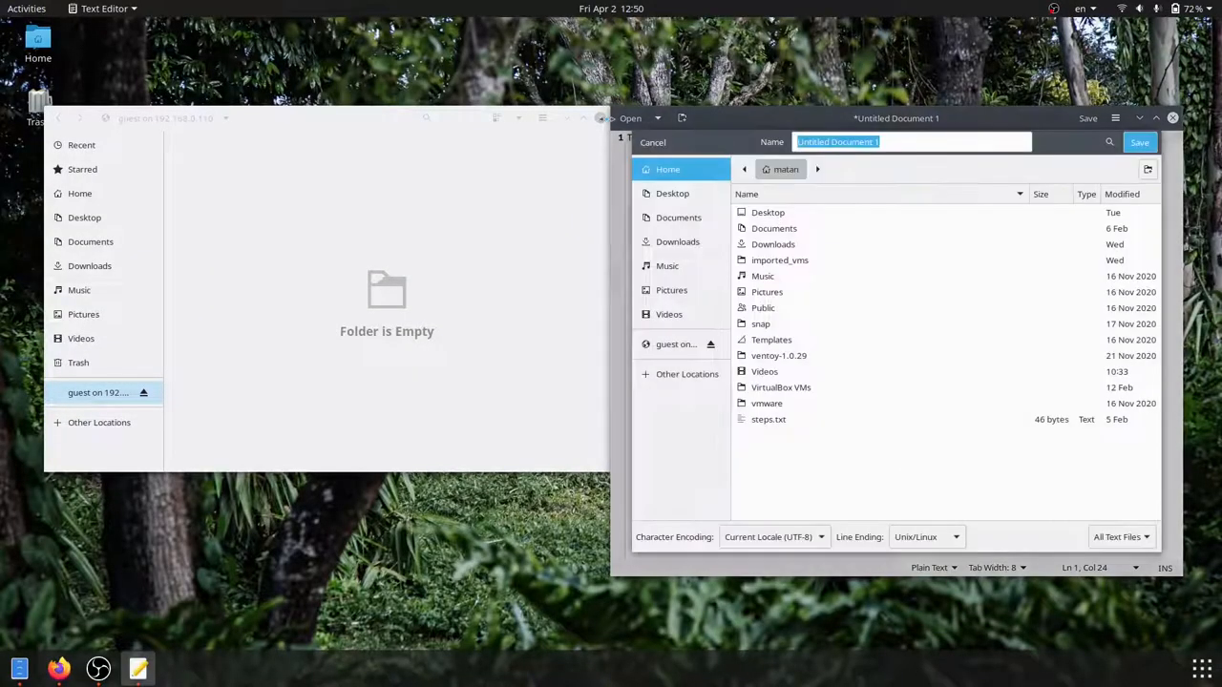
left_click(678, 343)
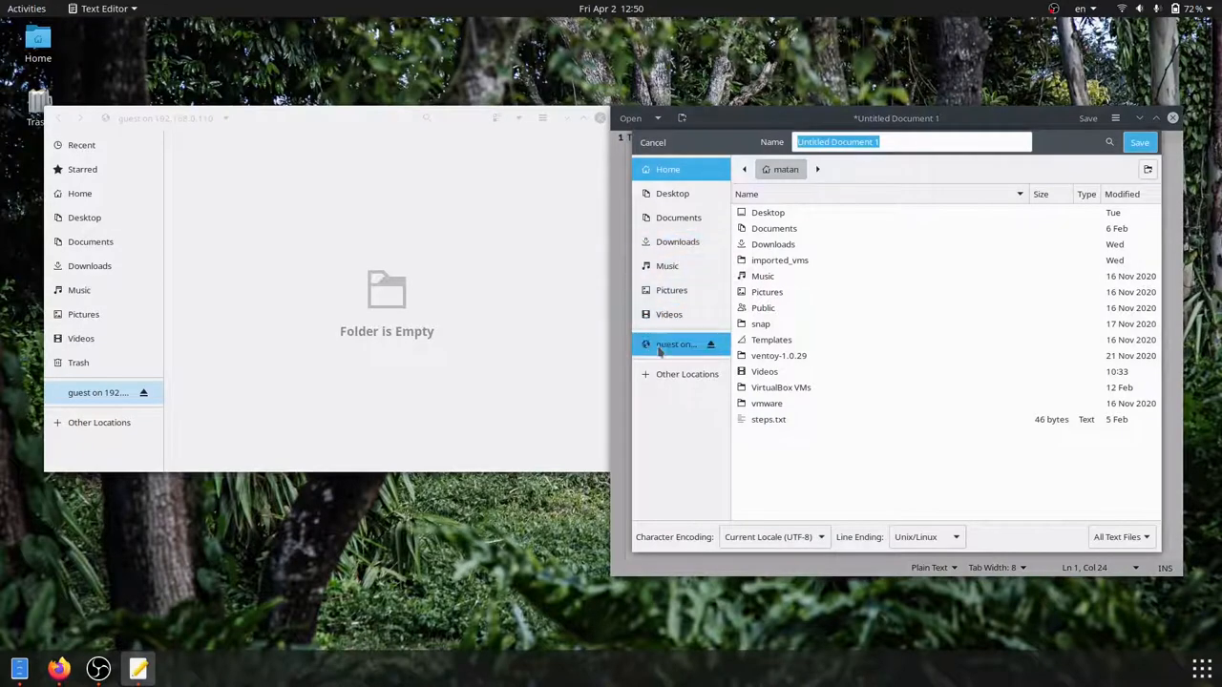
left_click(675, 344)
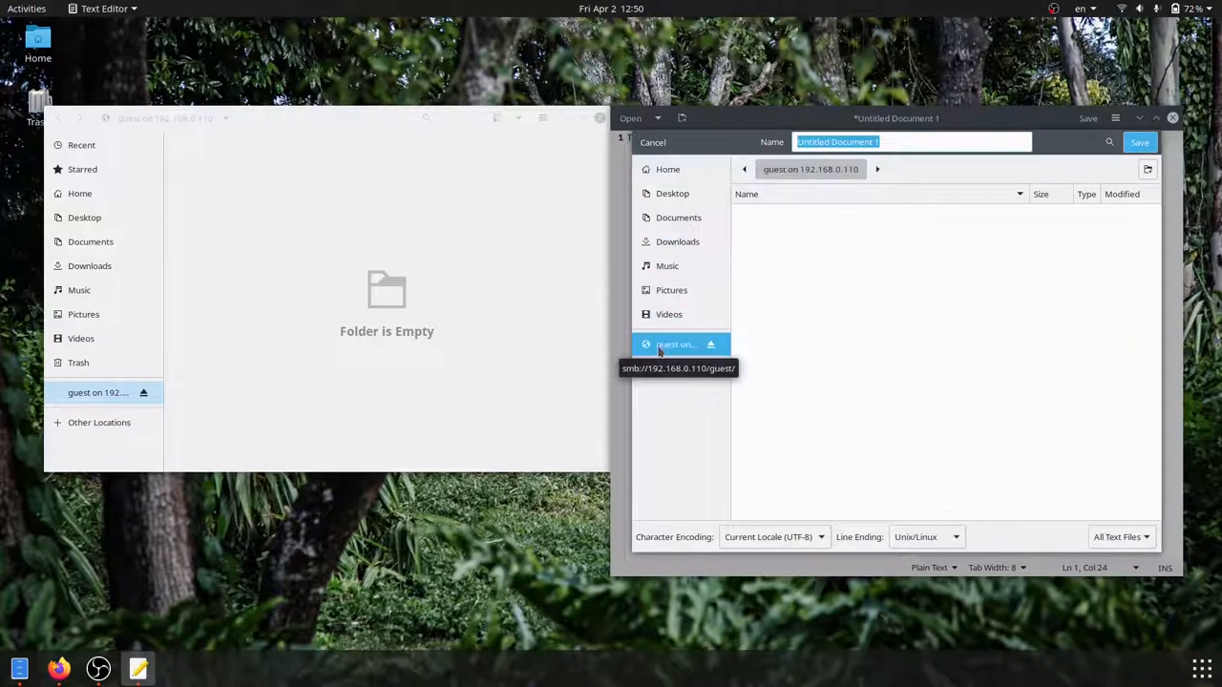
type("example_file.txt")
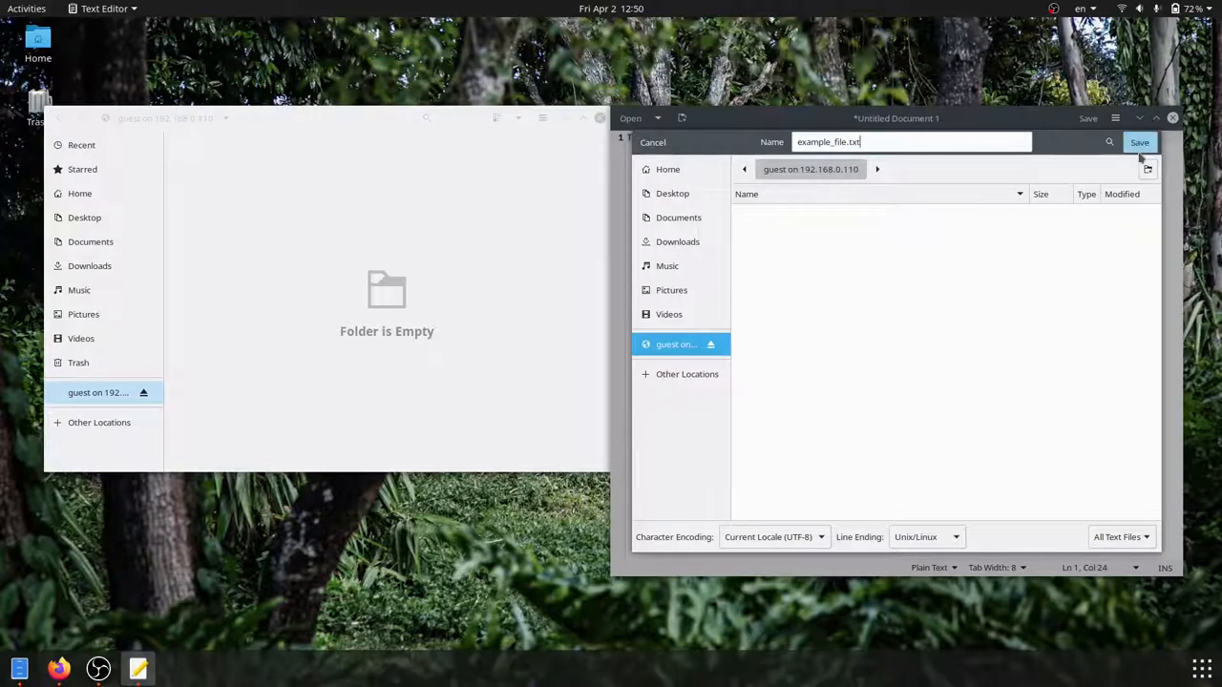
left_click(1140, 141)
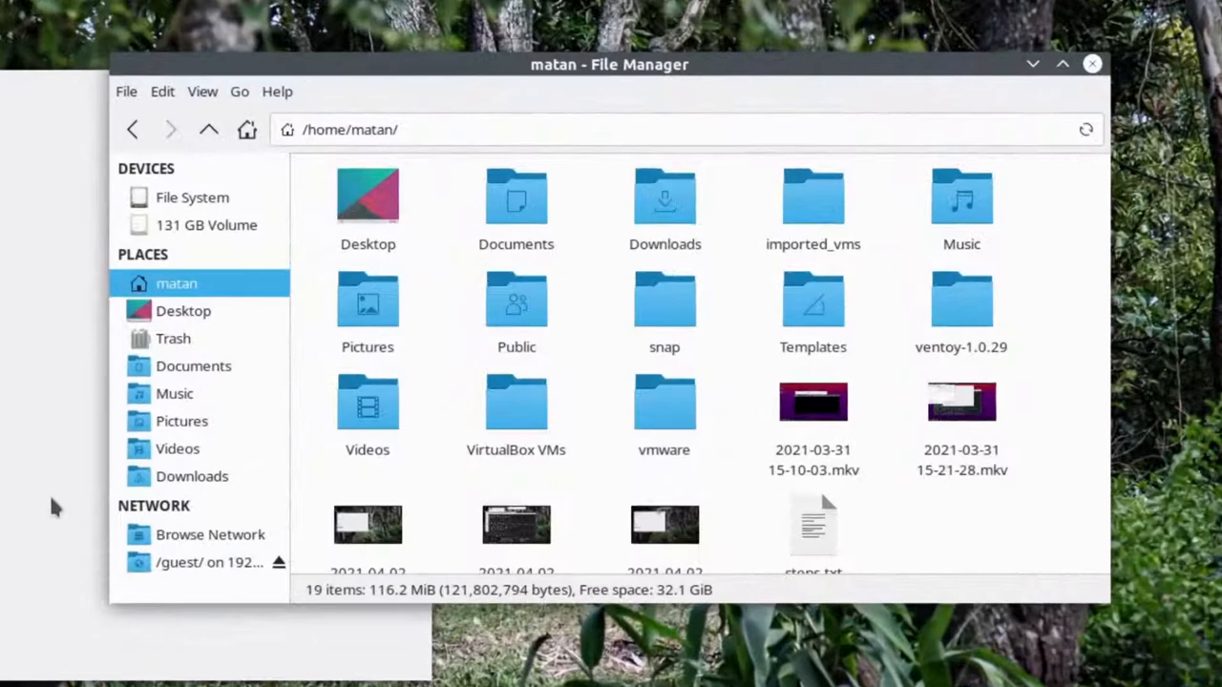
- Open the /guest/ network bookmark to confirm example_file.txt is there, then return home
left_click(201, 562)
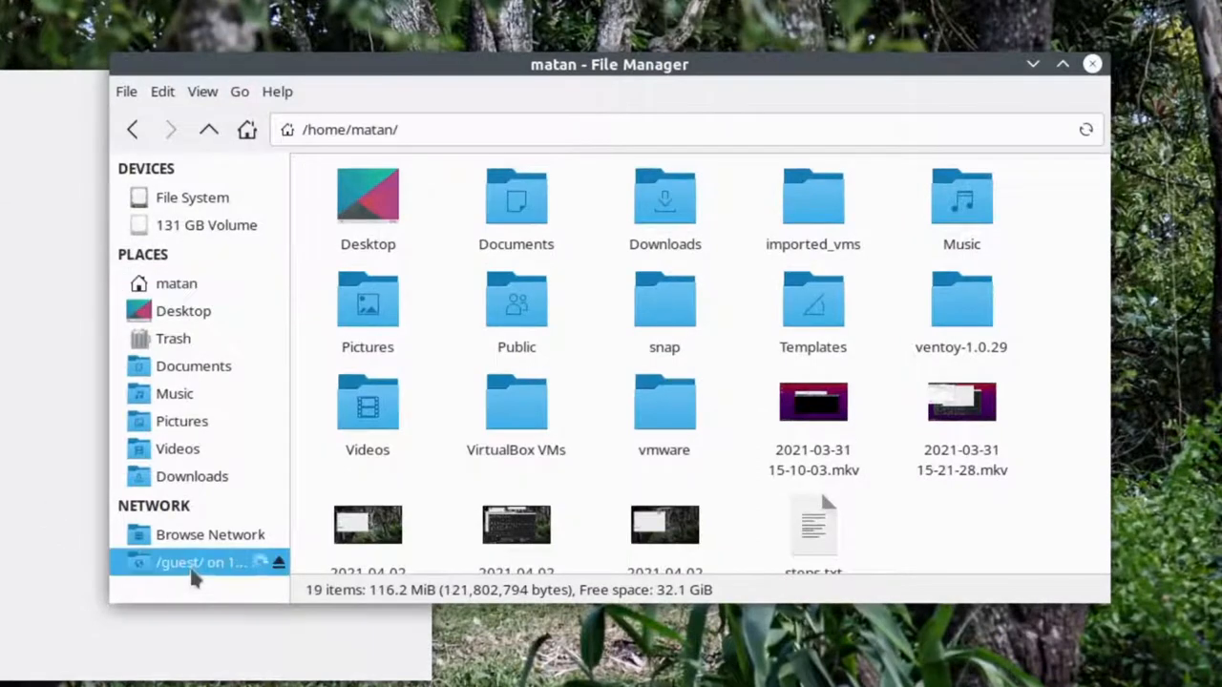
left_click(191, 561)
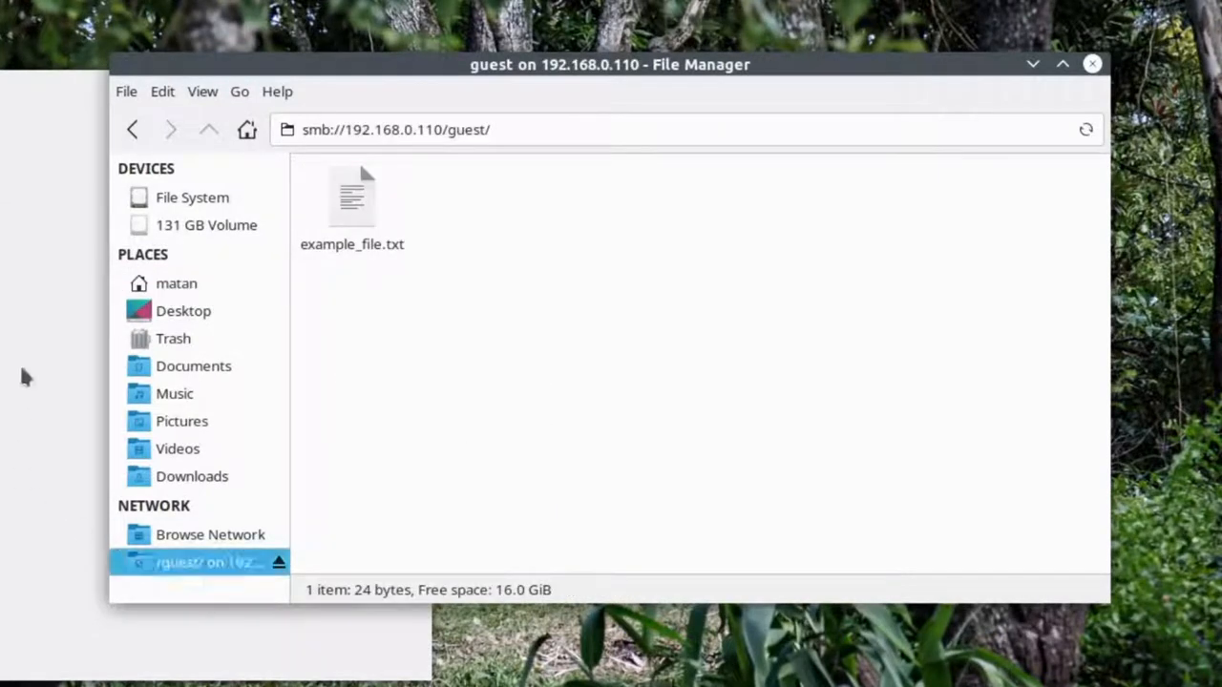
left_click(176, 282)
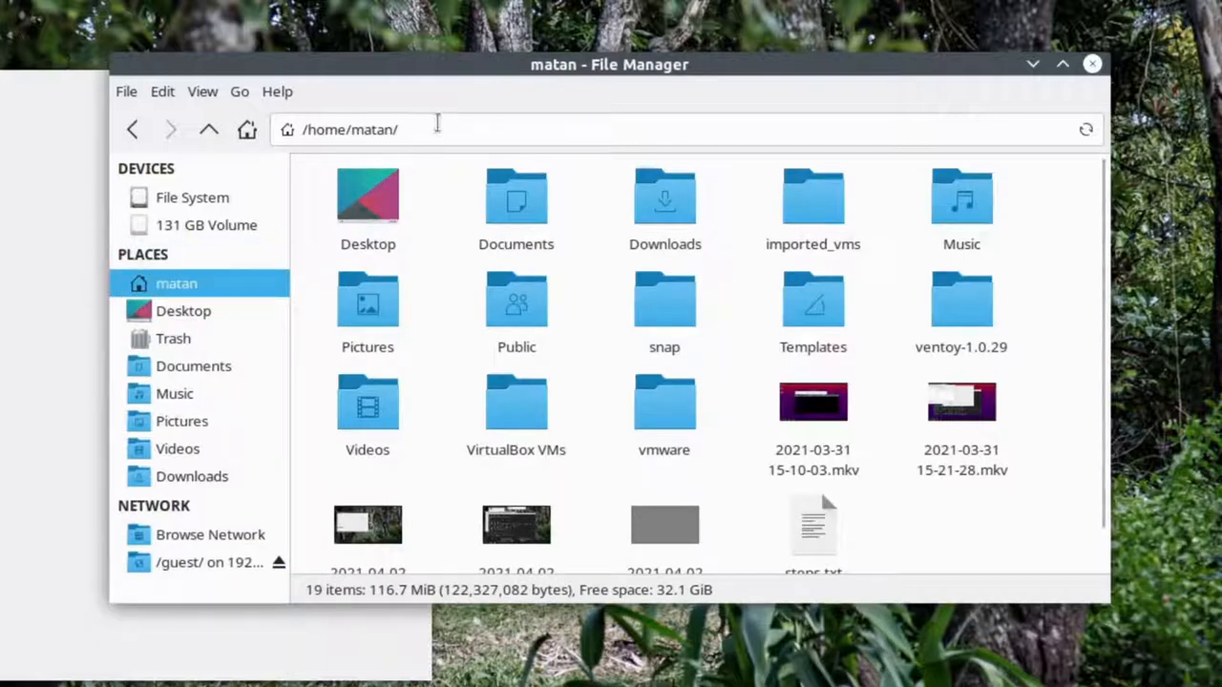
- Browse to smb://192.168.0.110/ to list the guest and print$ shares and open guest
type("s")
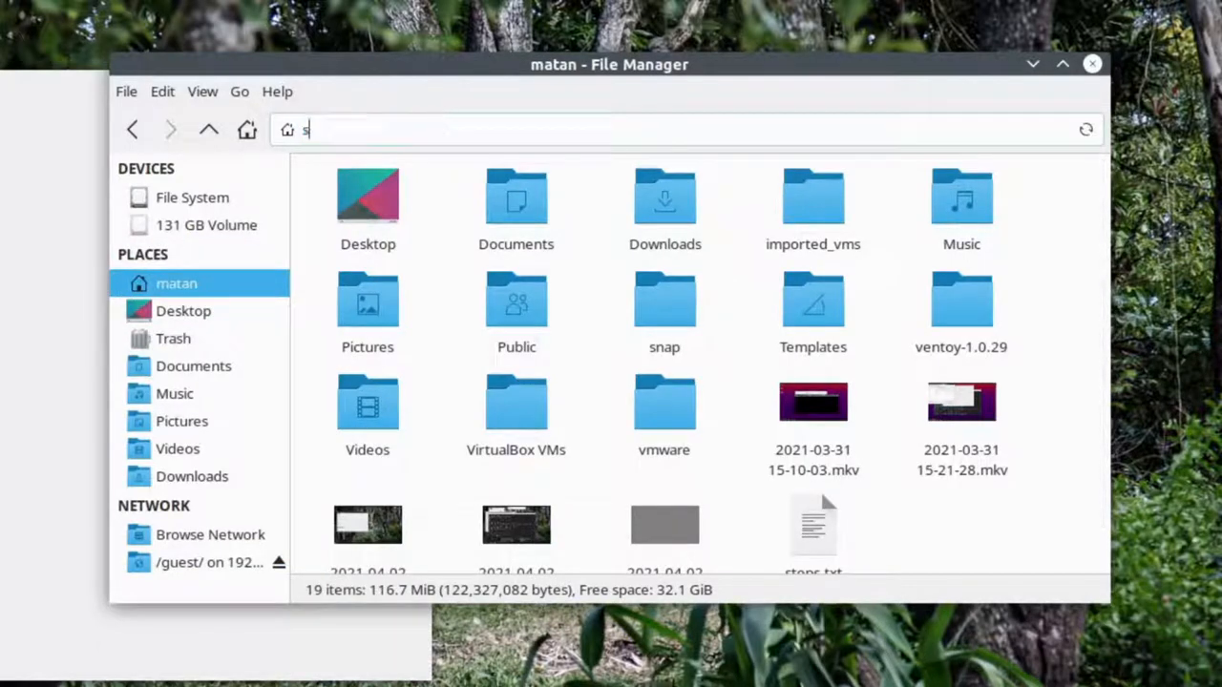
key("Return")
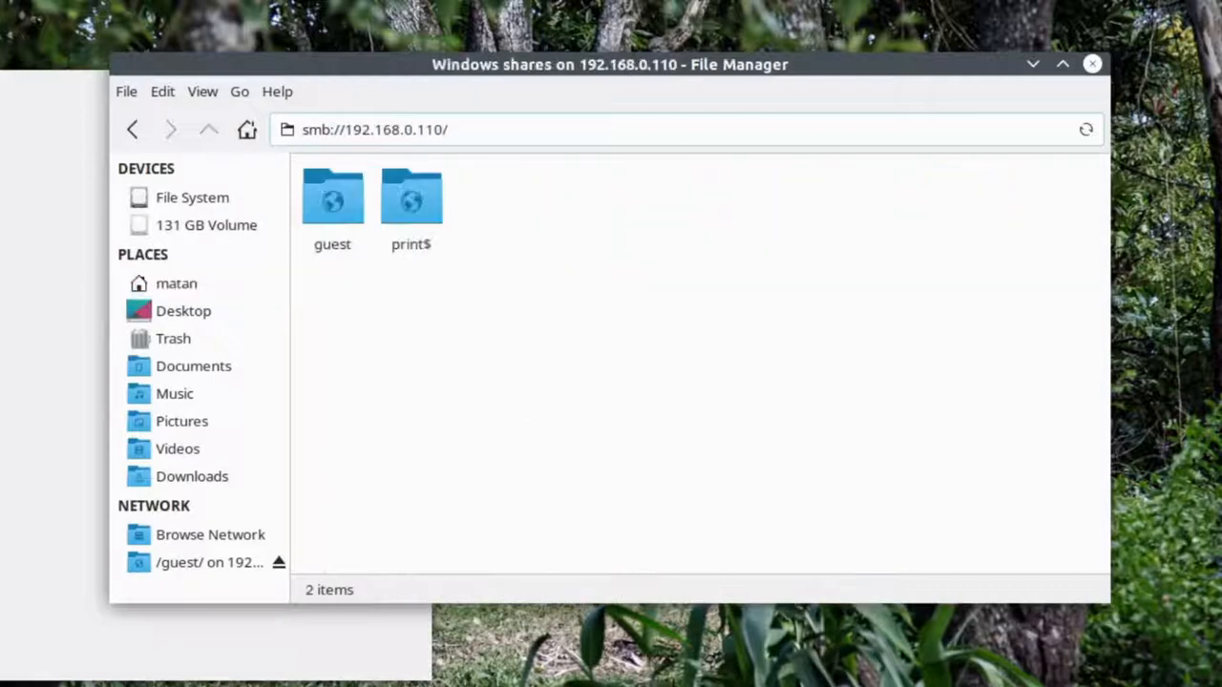
mouse_move(412, 294)
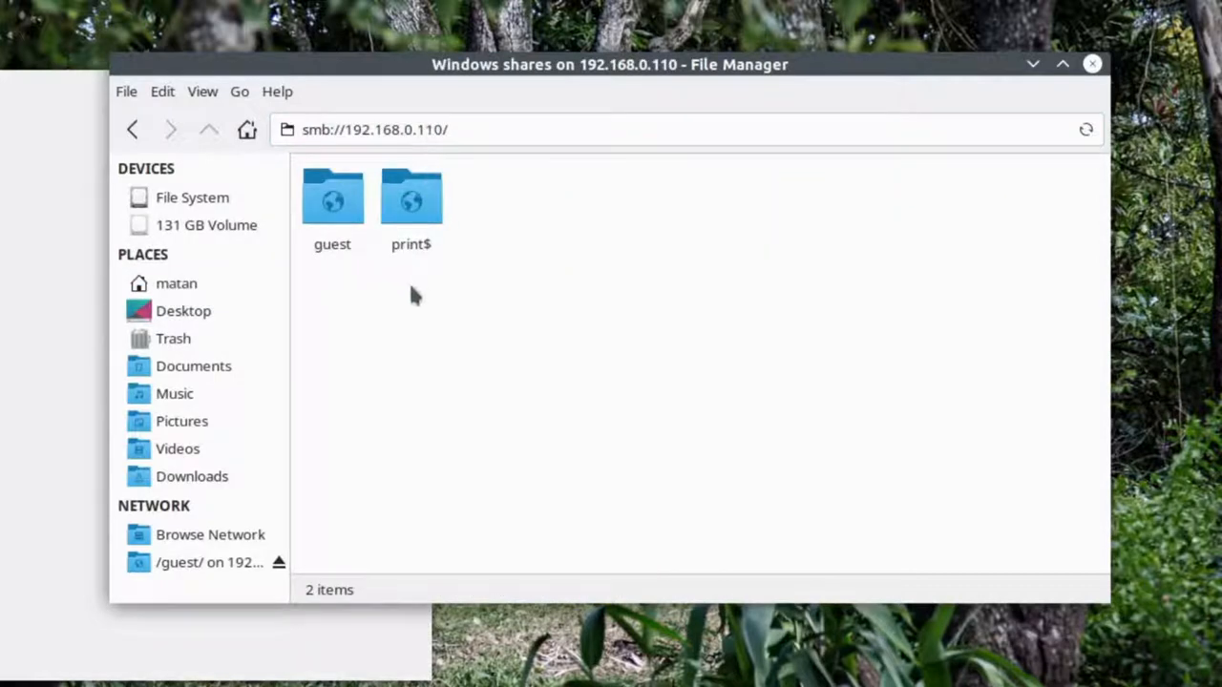
double_click(333, 194)
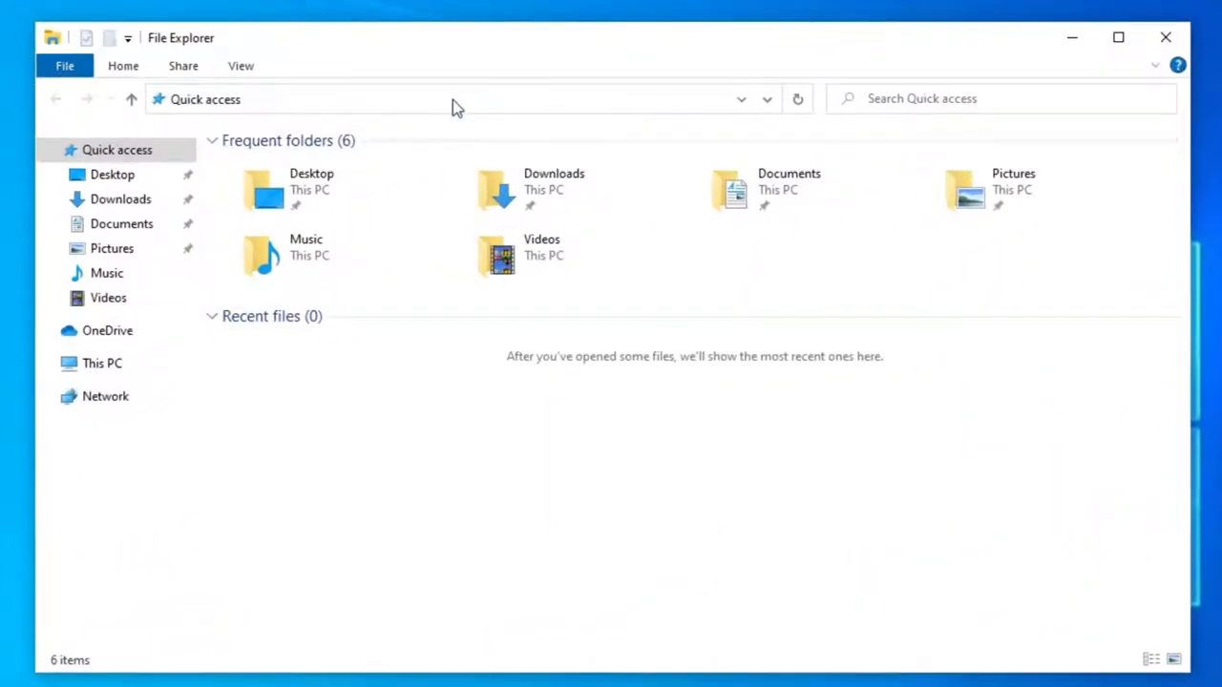
- Browse to \\192.168.0.110 in File Explorer and open its guest share
type("\\\\")
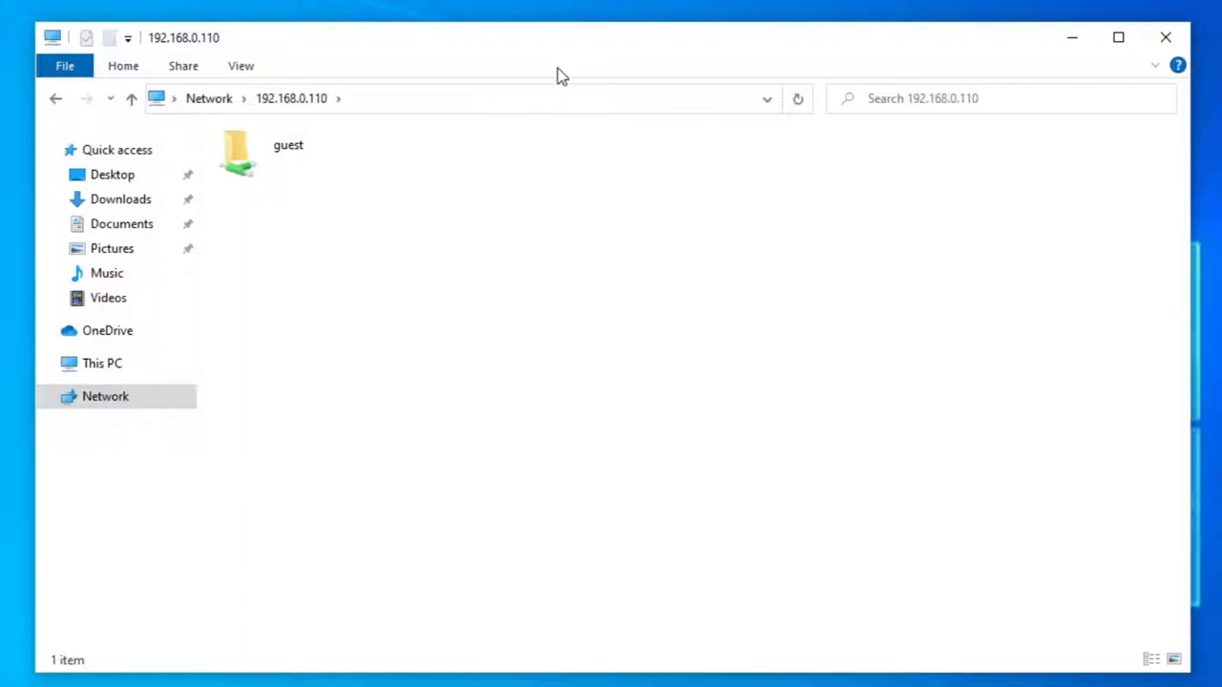
left_click(287, 153)
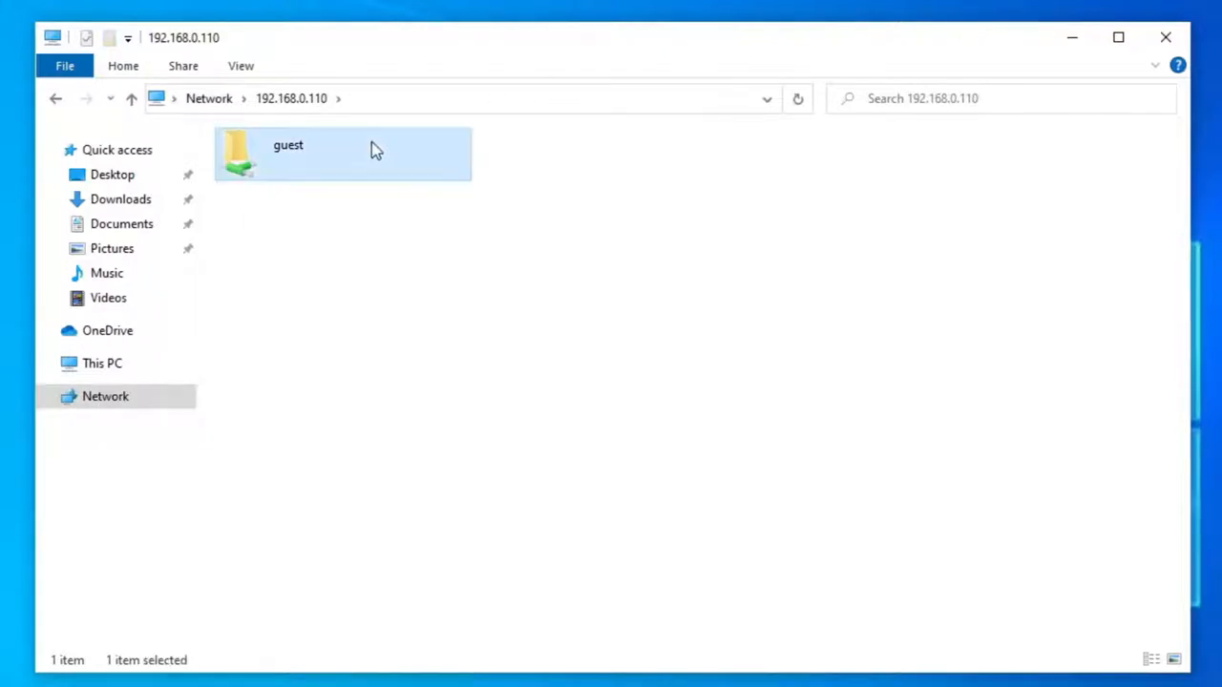
double_click(287, 153)
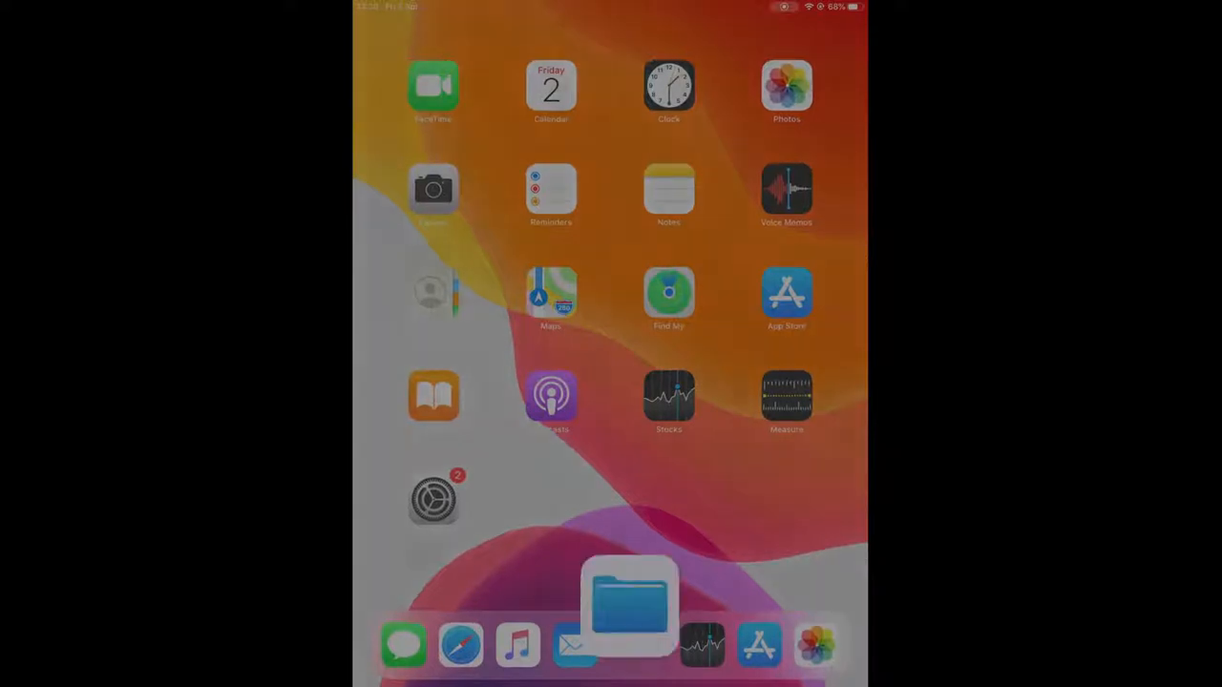
- Start a Connect to Server request from the Files app browse menu
left_click(629, 607)
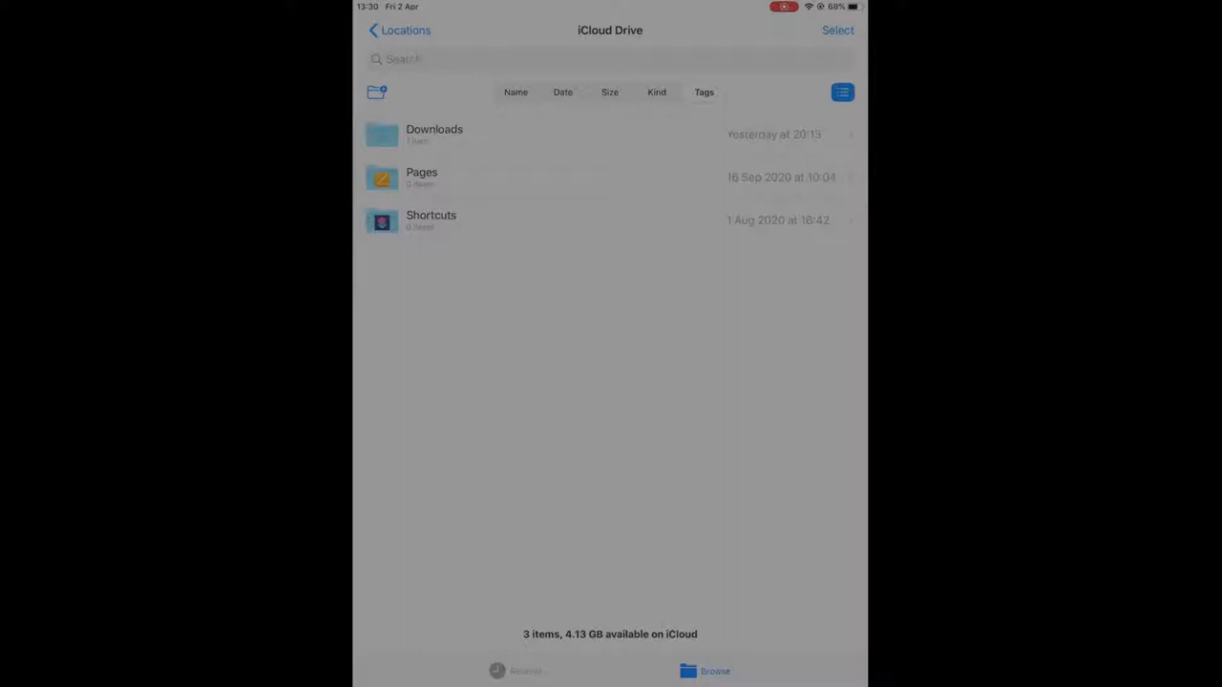
left_click(399, 30)
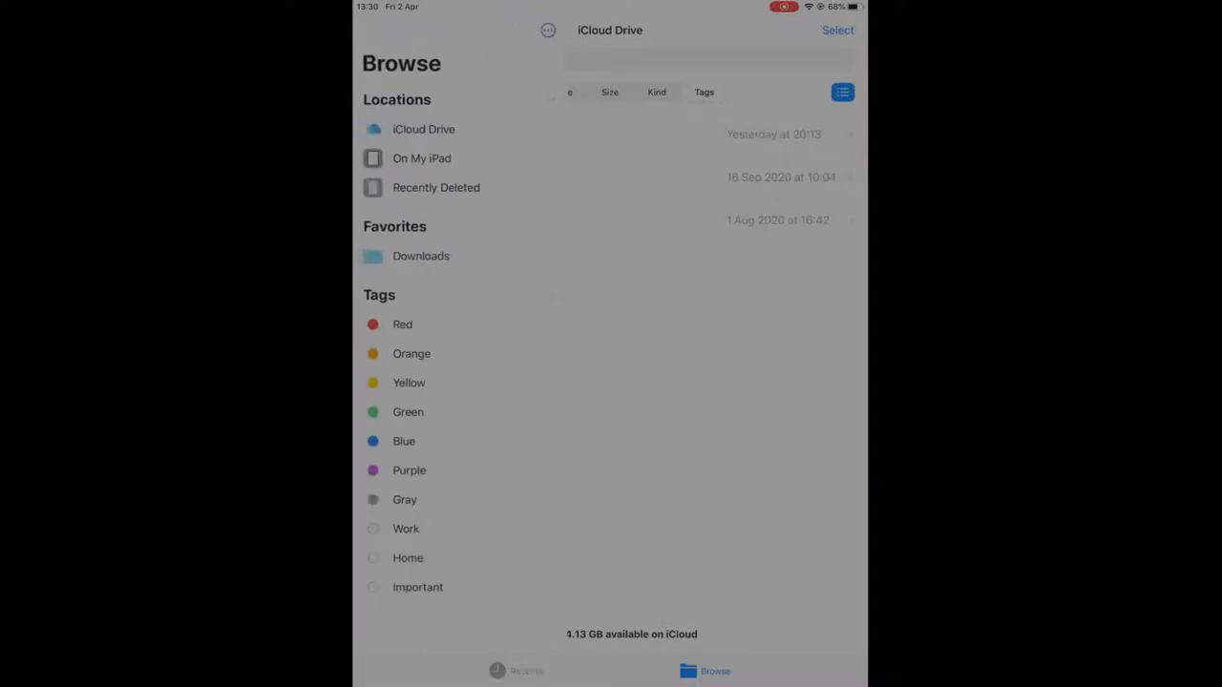
left_click(548, 30)
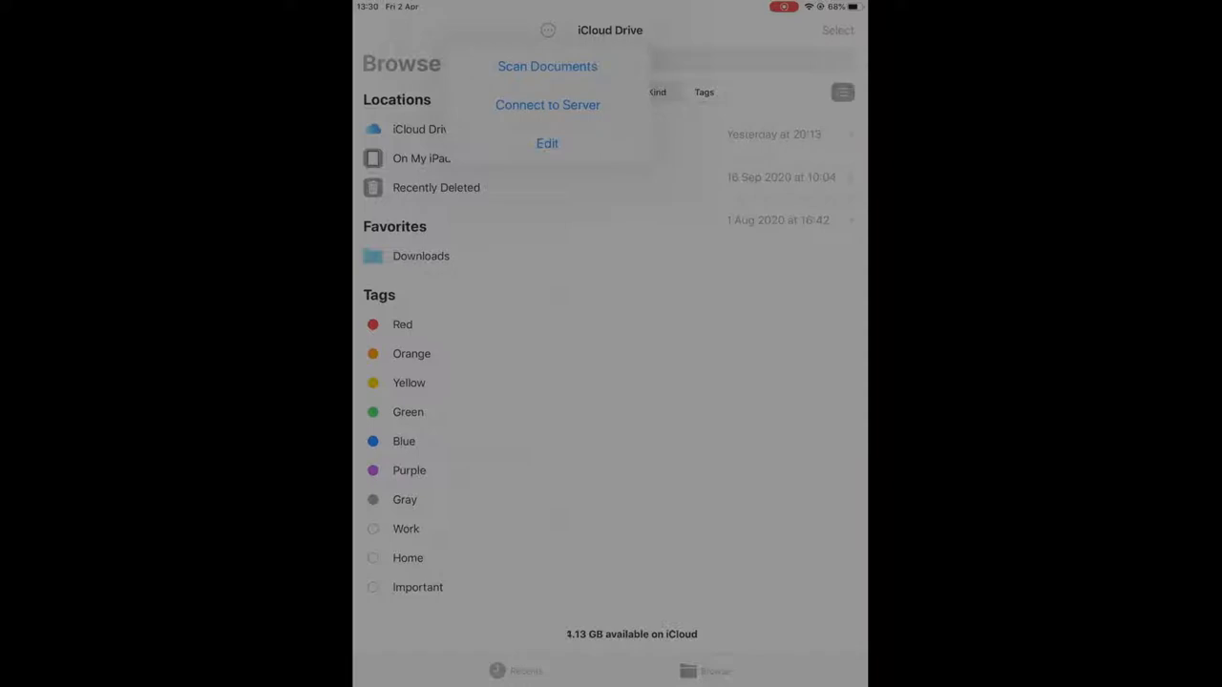
left_click(546, 105)
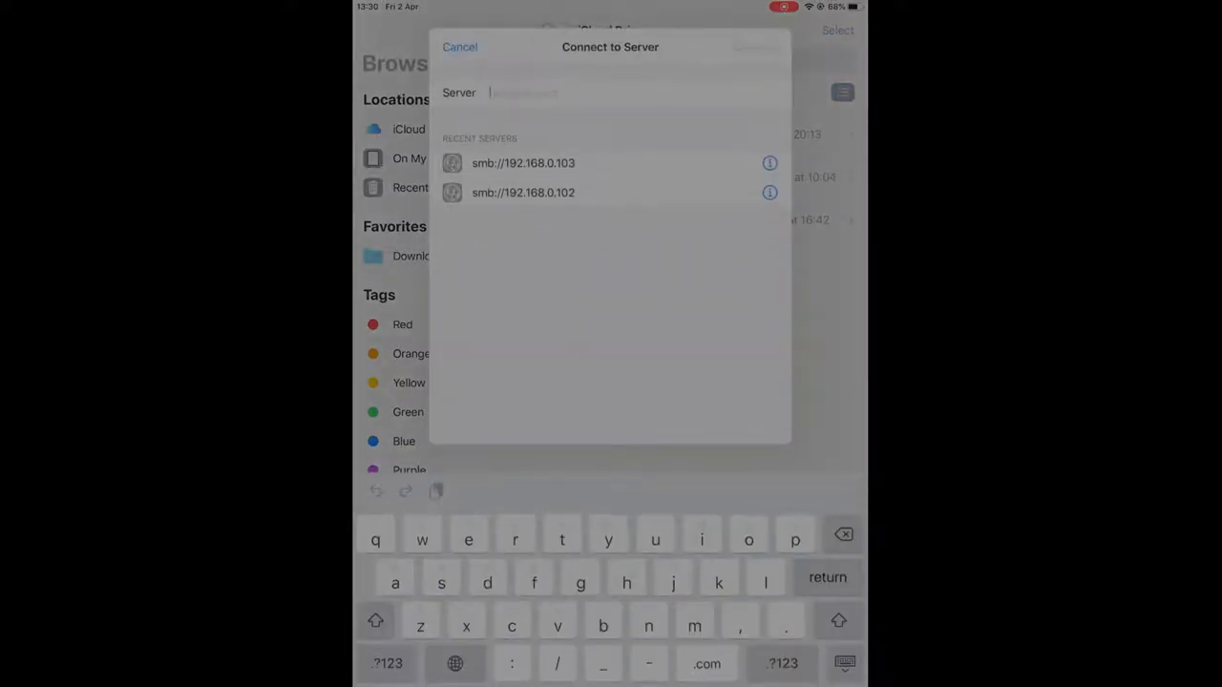
- Connect to smb://192.168.0.110 as a guest to reach the guest share
type("smb://")
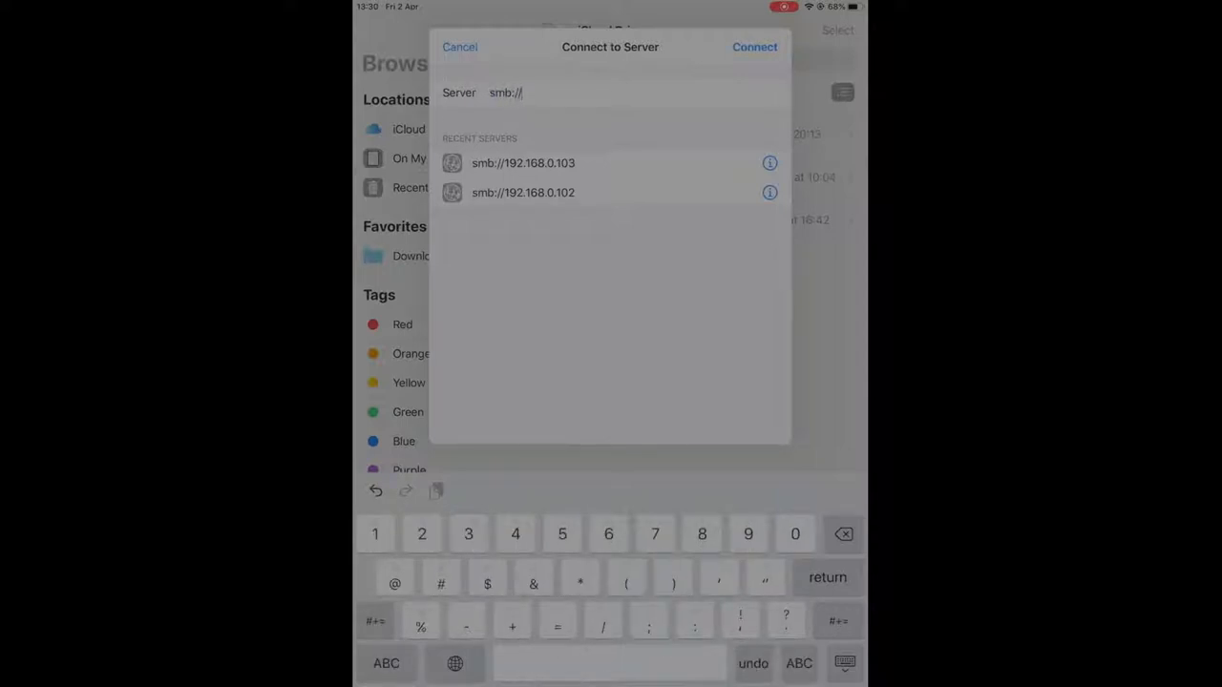
type("192.168.0.110")
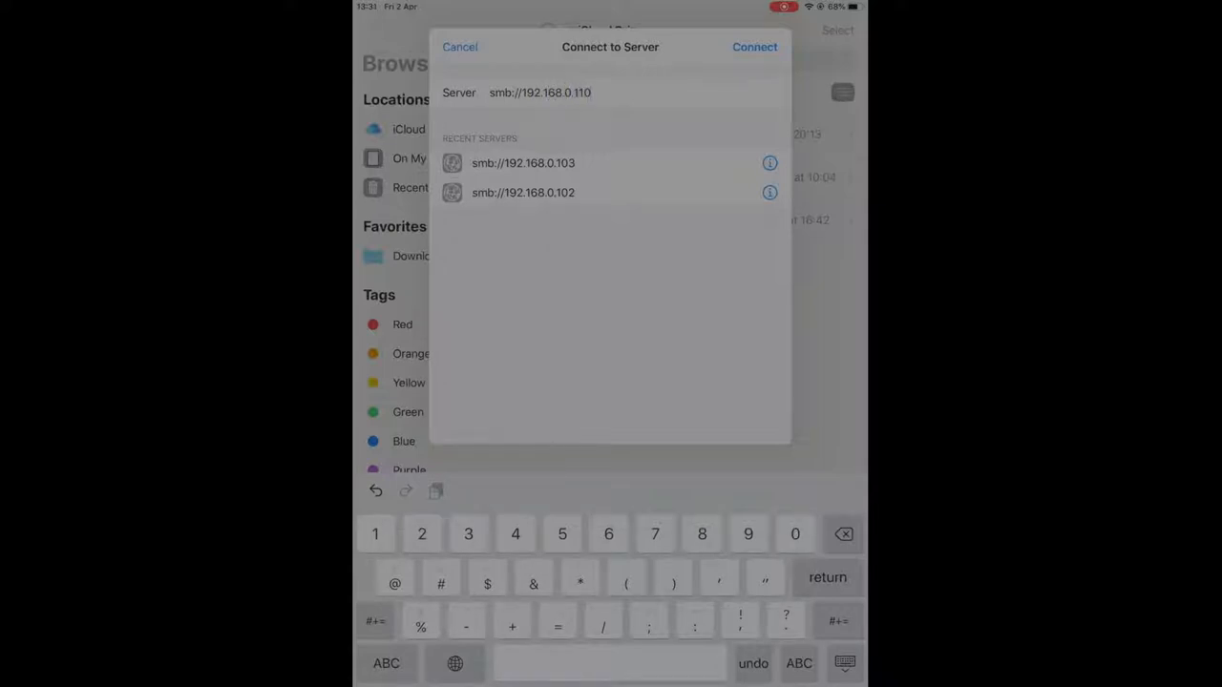
left_click(754, 45)
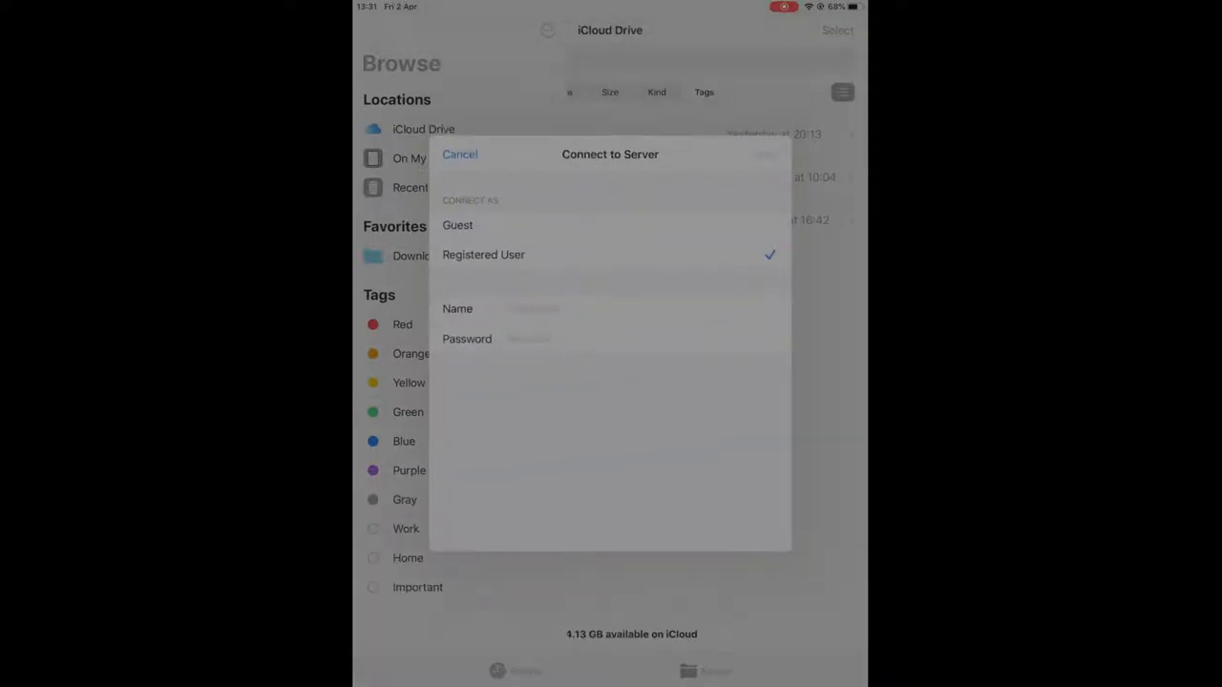
left_click(458, 226)
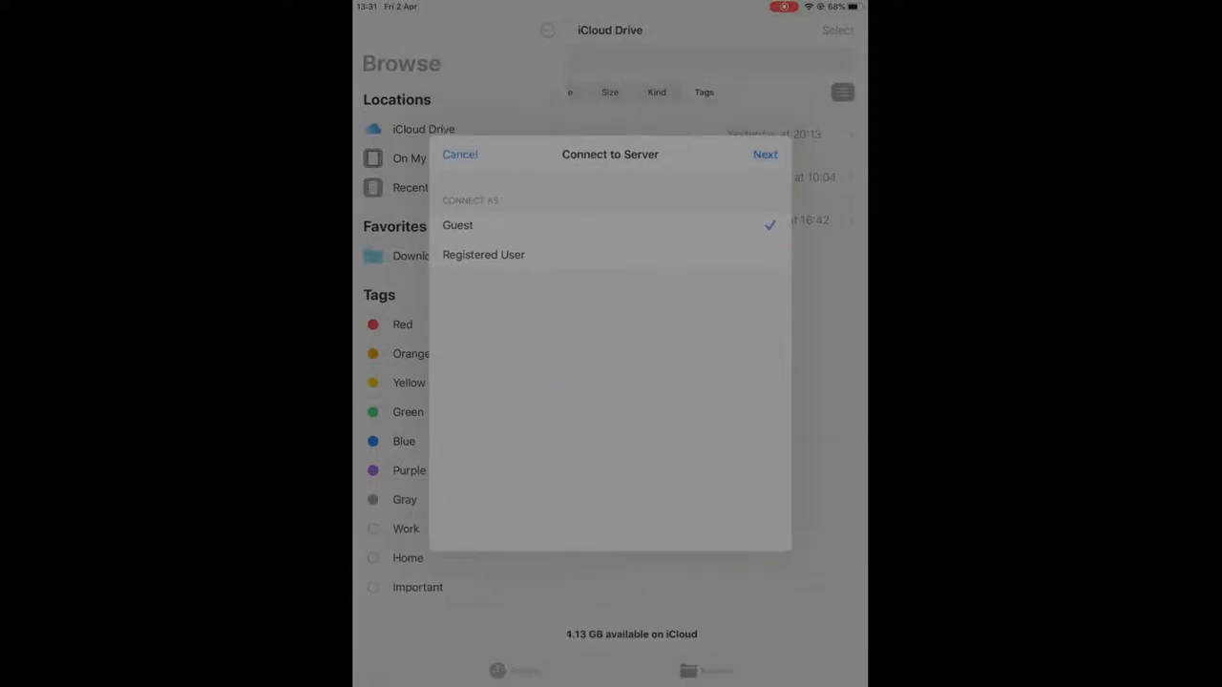
left_click(763, 152)
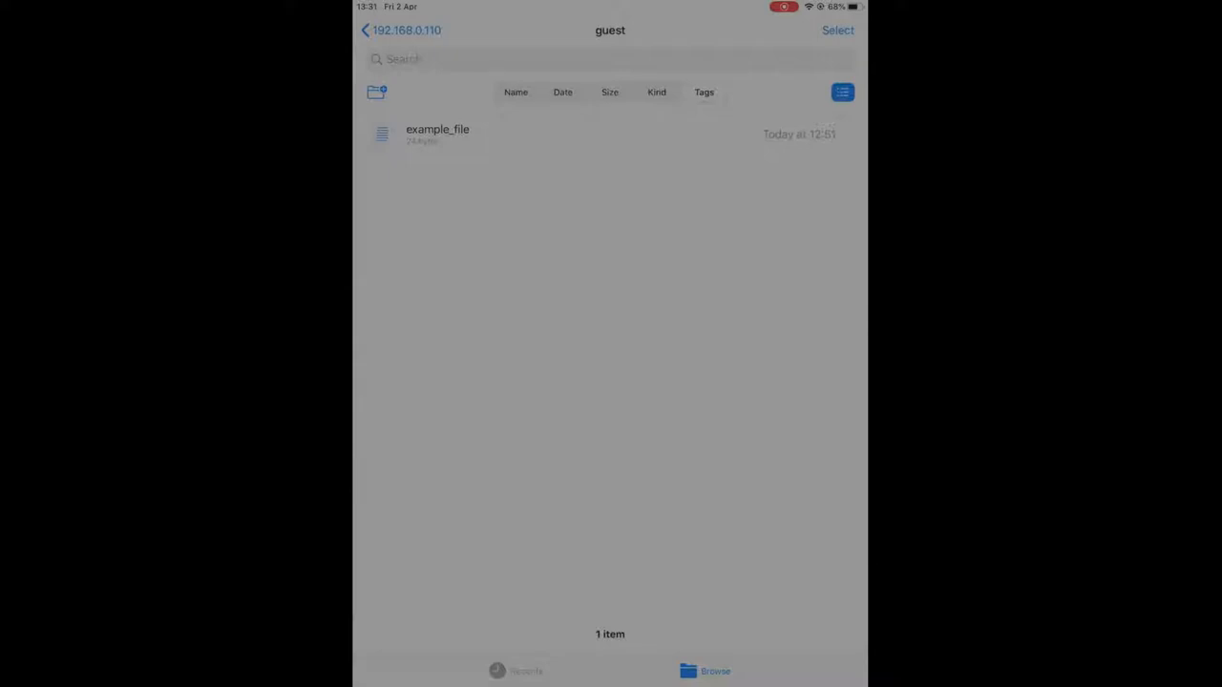
- Share the photo of the pan on the stove via Save to Files
left_click(437, 133)
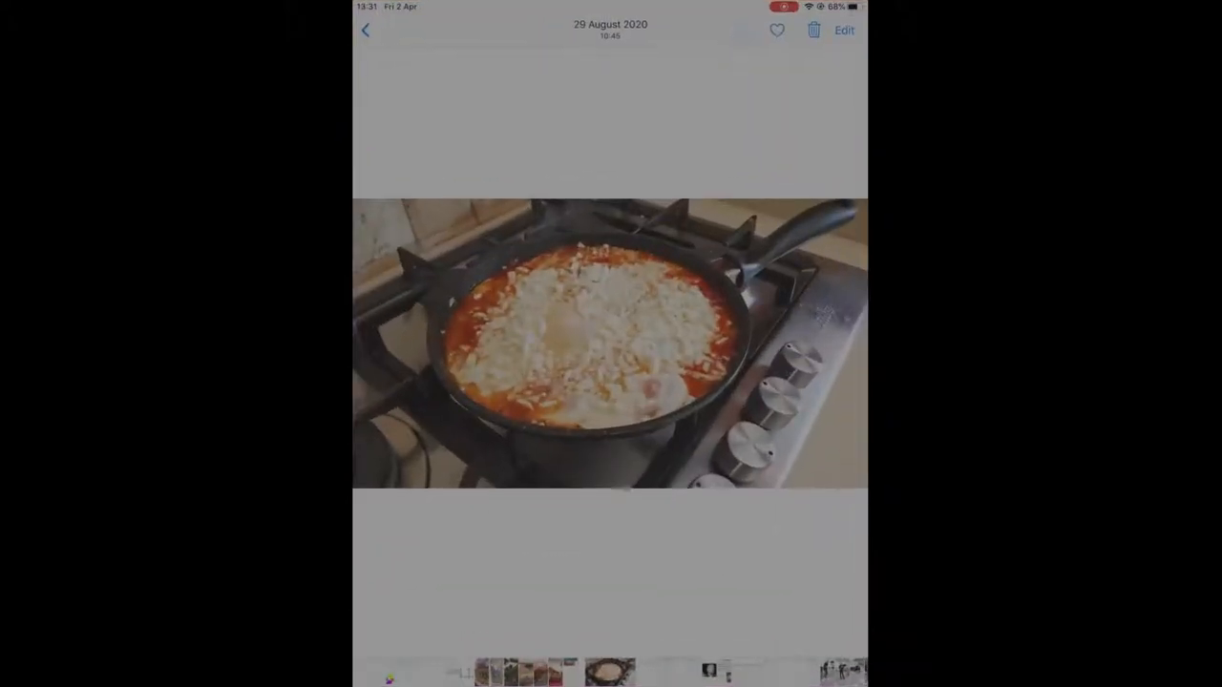
left_click(741, 31)
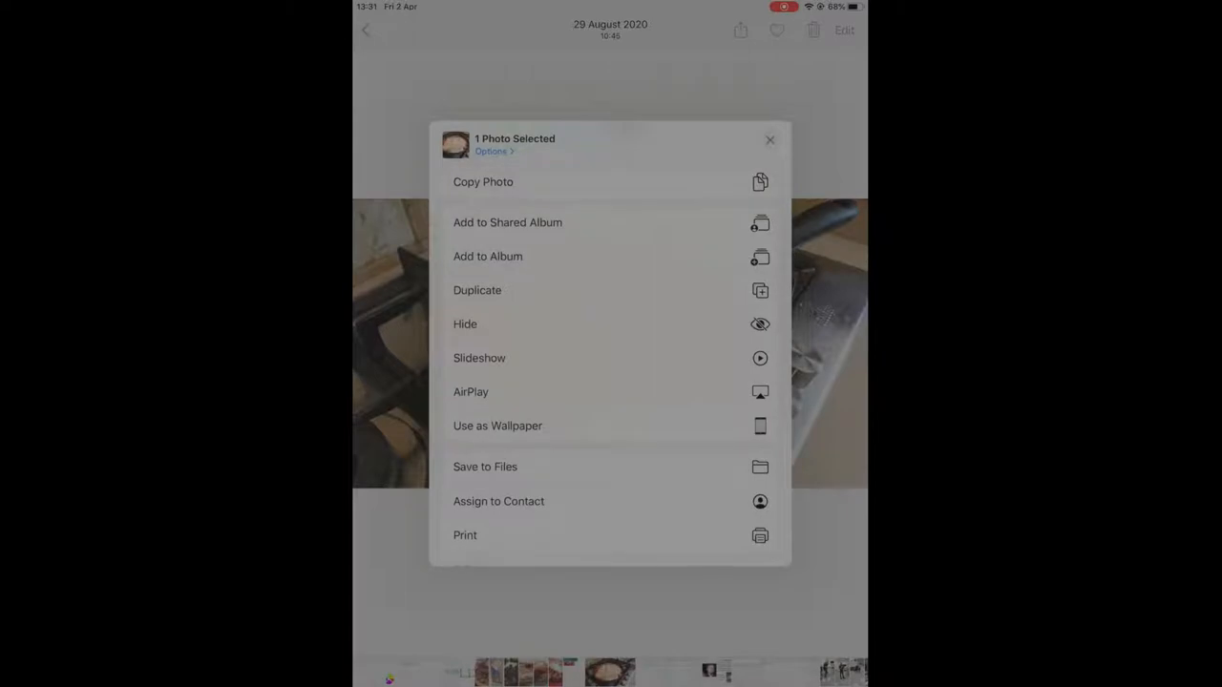
left_click(485, 466)
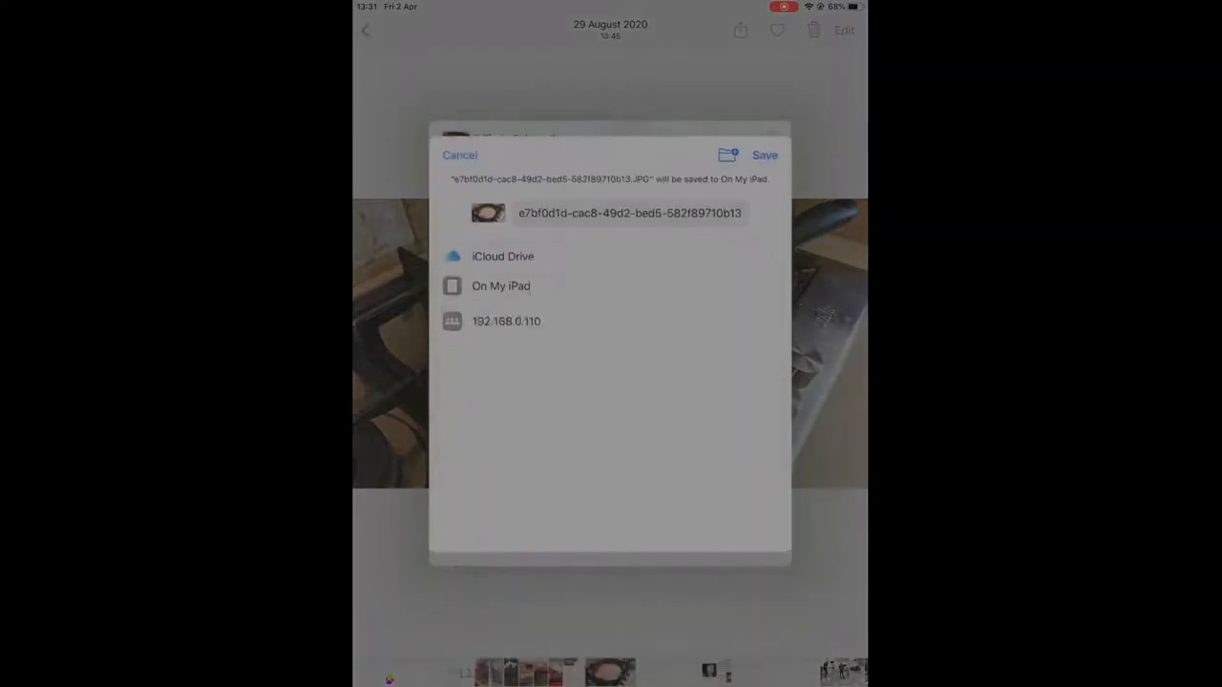
- Choose the guest folder on 192.168.0.110 as destination and save the photo
left_click(500, 287)
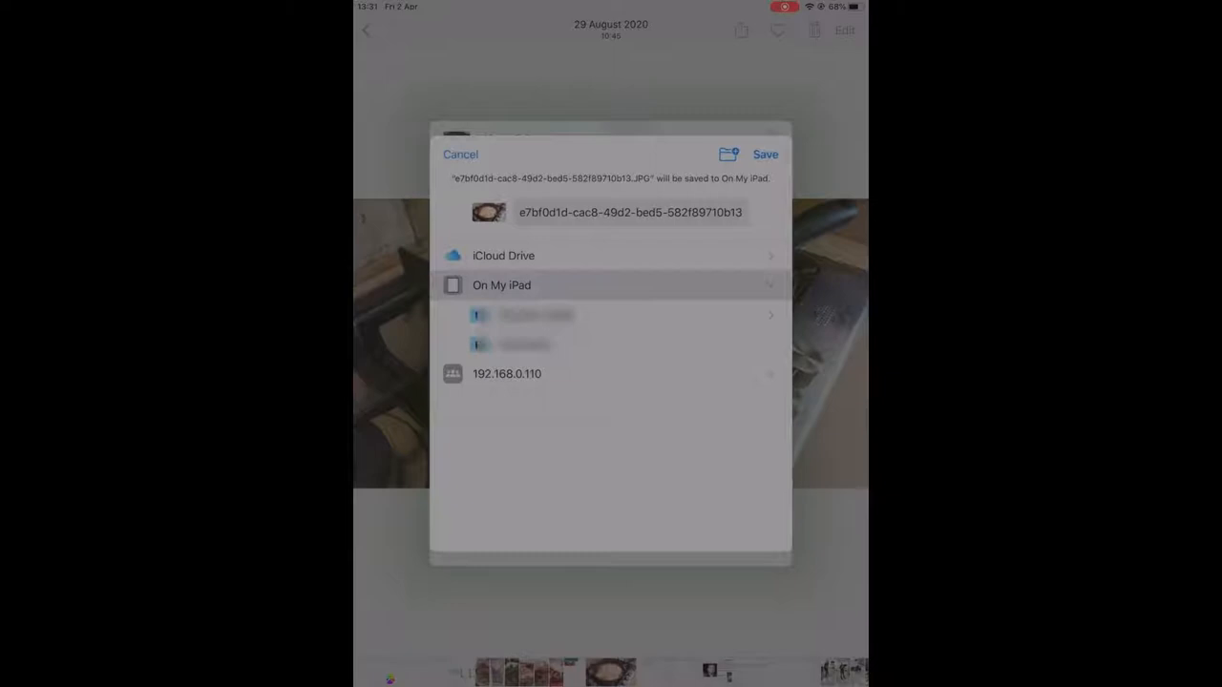
left_click(508, 372)
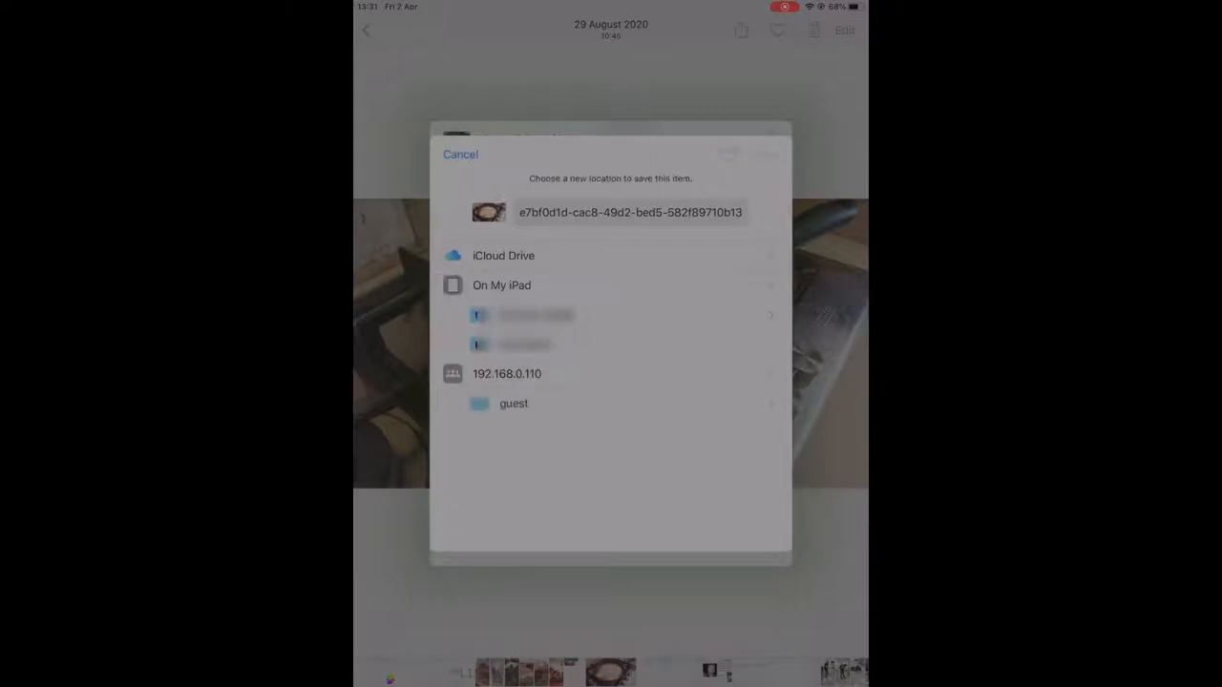
left_click(513, 403)
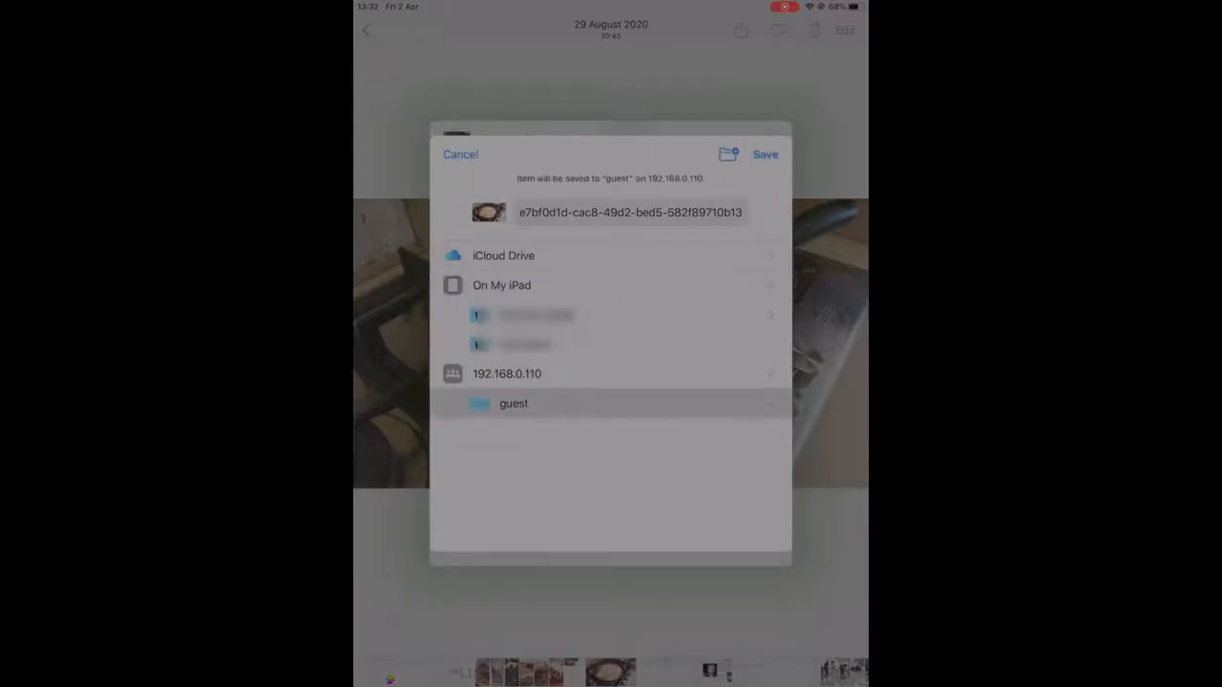
left_click(763, 153)
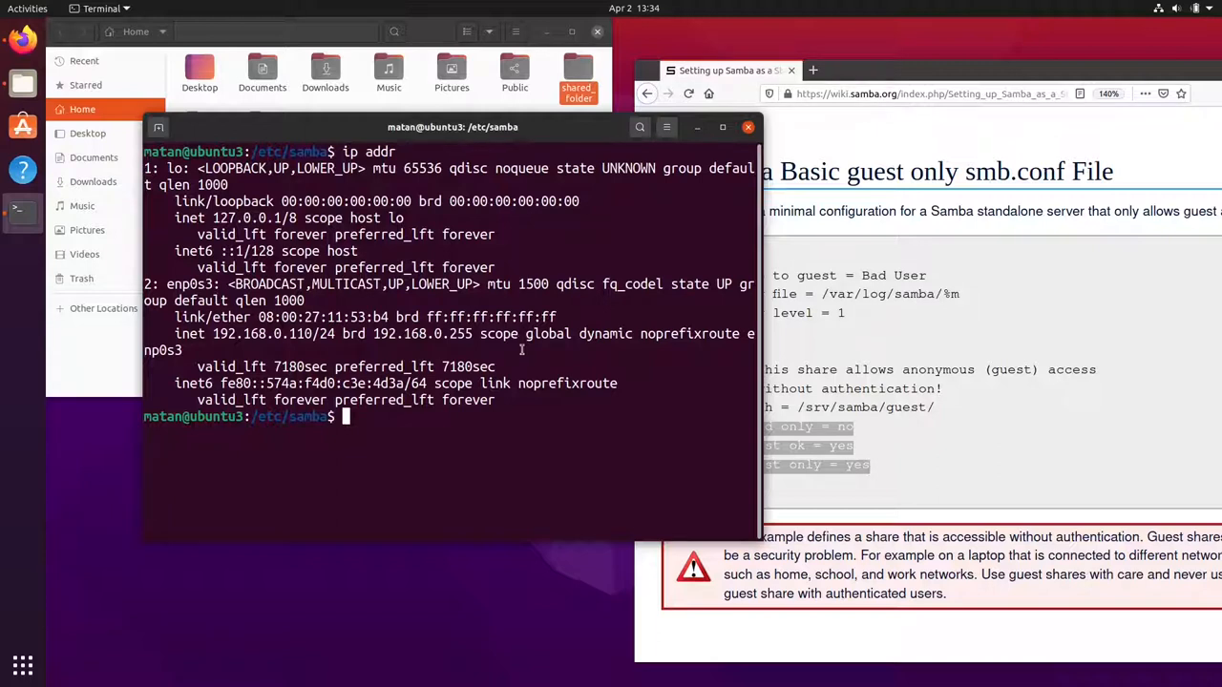
mouse_move(863, 367)
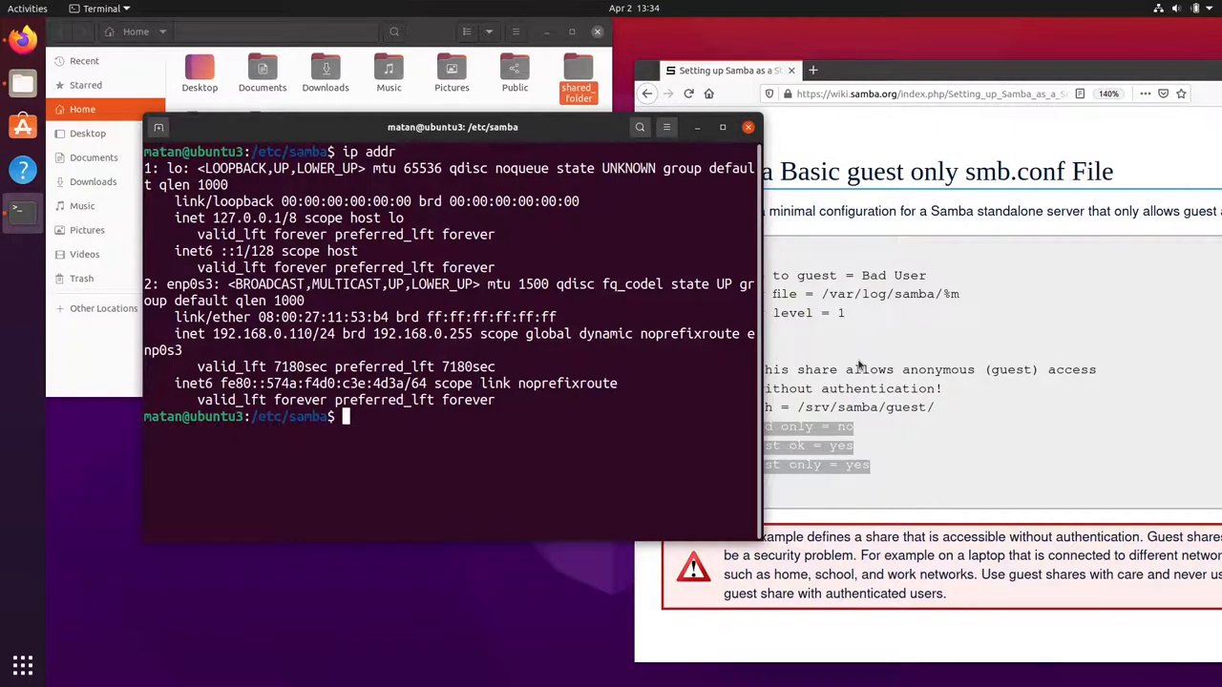
- Run sudo useradd -M -s /sbin/nologin demoUser, authenticating with the sudo password
scroll("down", 3)
type("sudo")
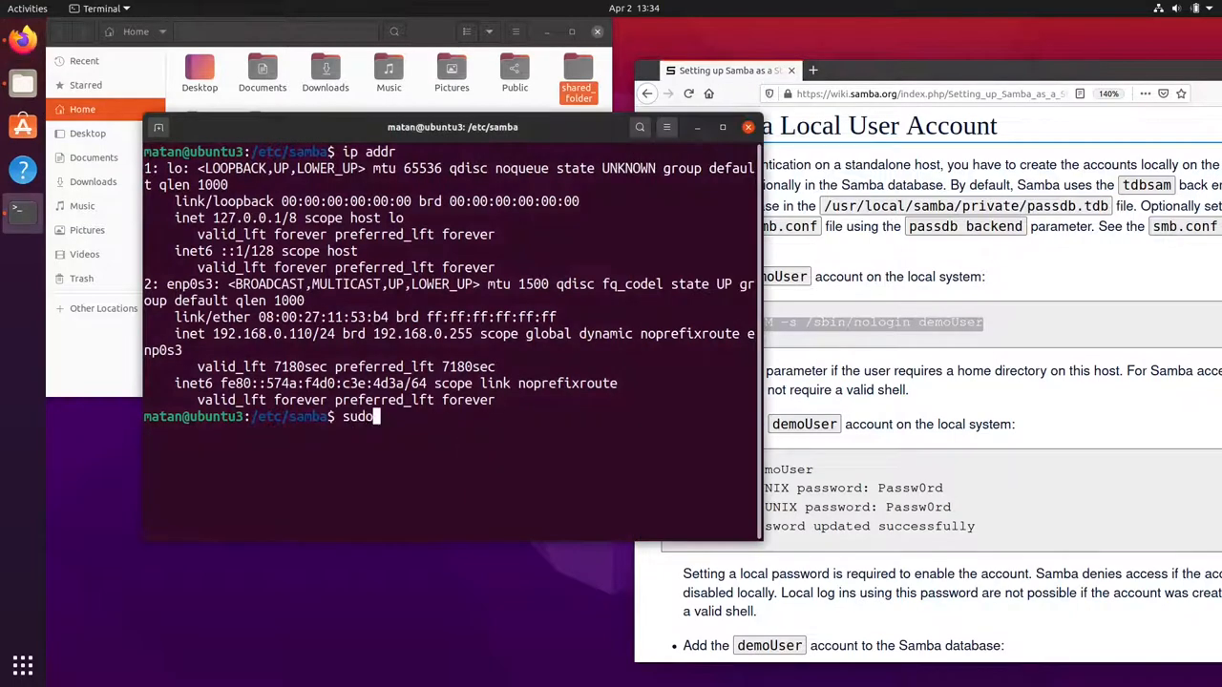
type("useradd -M -s /sbin/nologin demoUser")
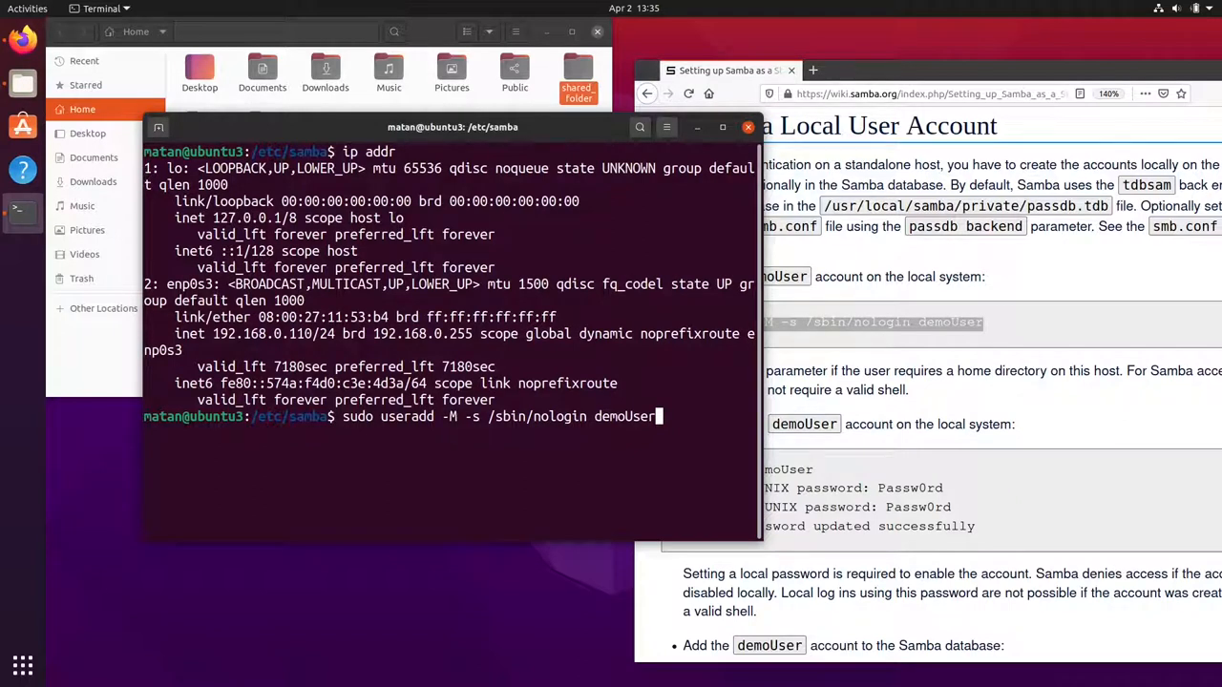
key("Return")
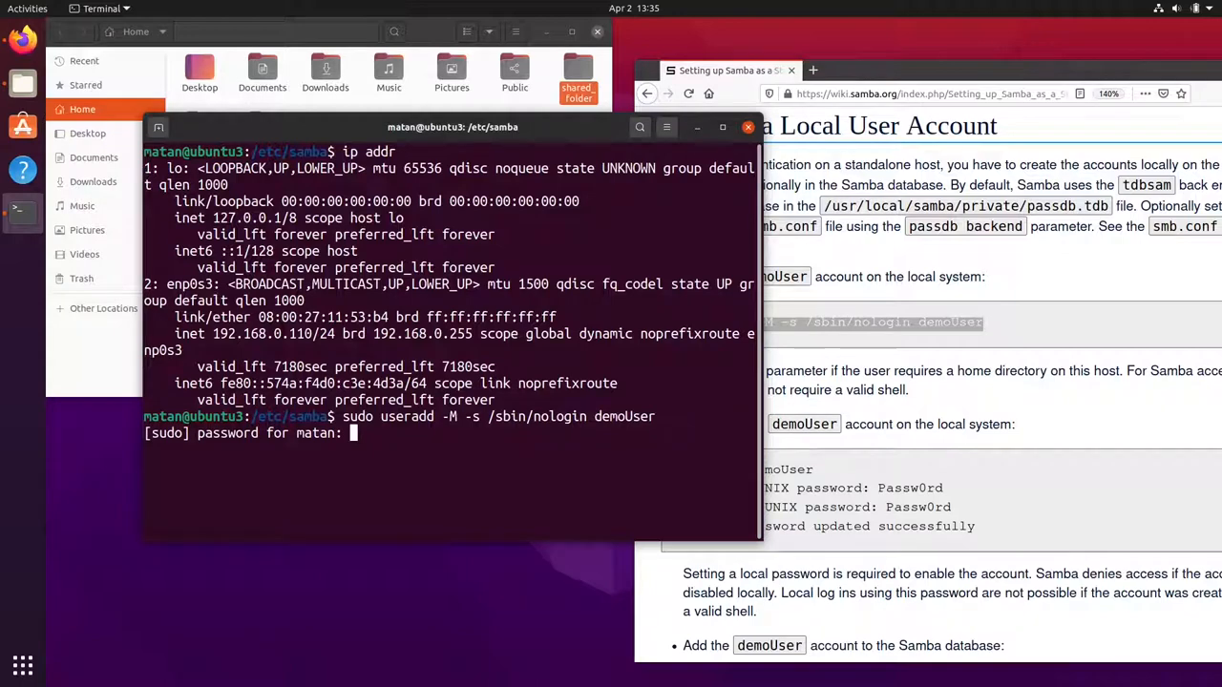
key("Return")
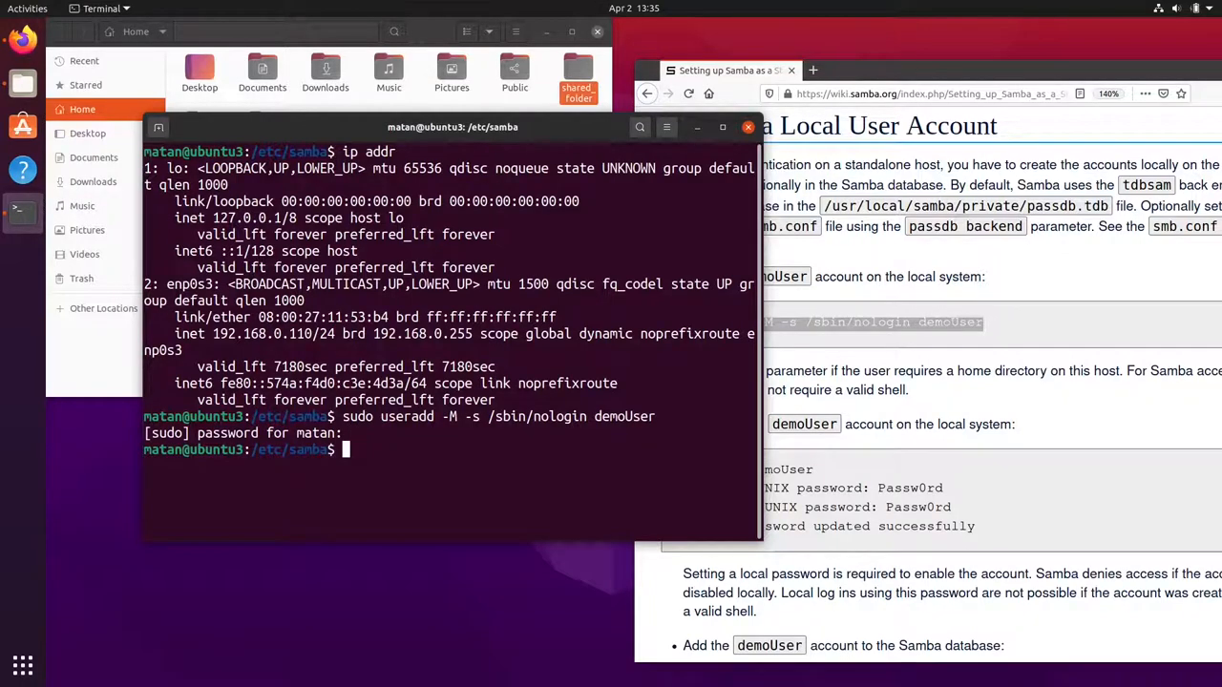
- Enter the sudo passwd demoUser command to set its local password
type("sudo")
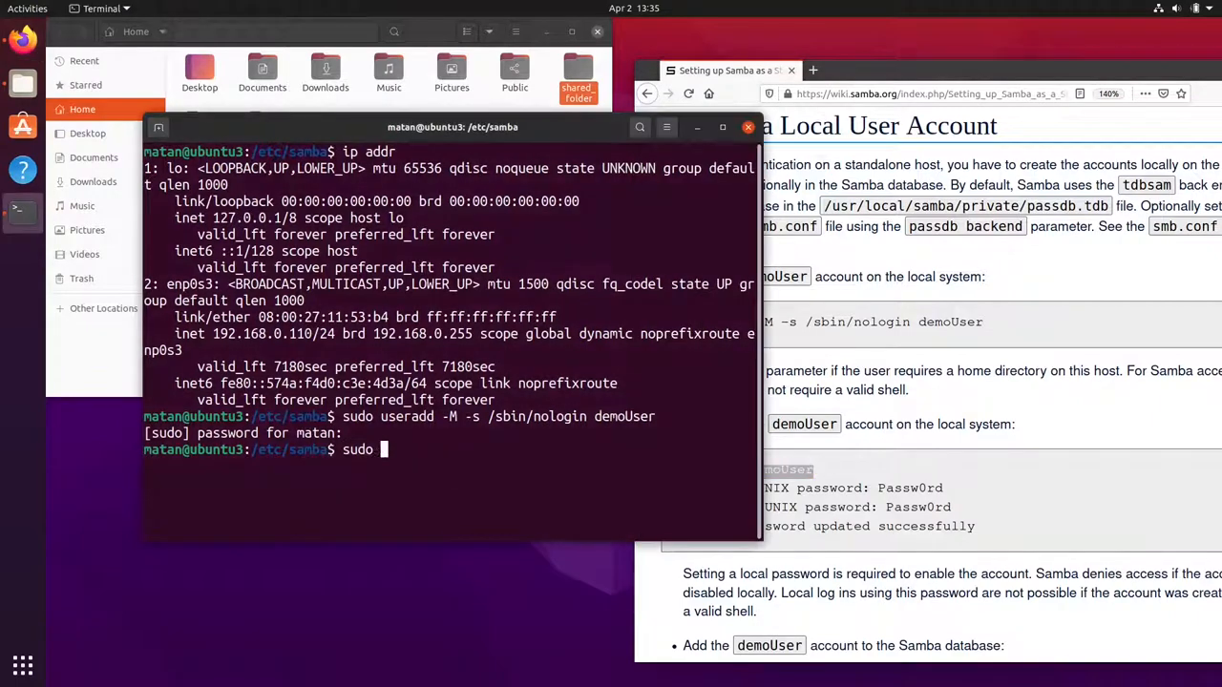
type("passwd demoUser")
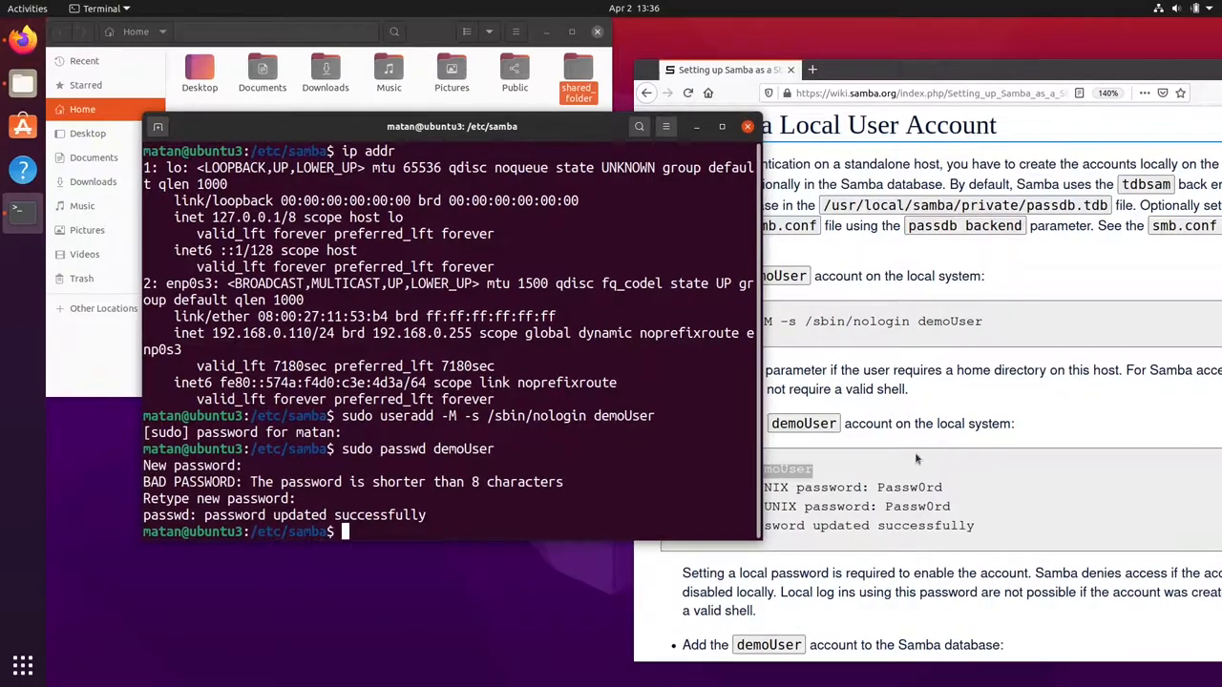
- Add demoUser to the Samba database with sudo smbpasswd -a, entering the SMB password twice
scroll("down", 3)
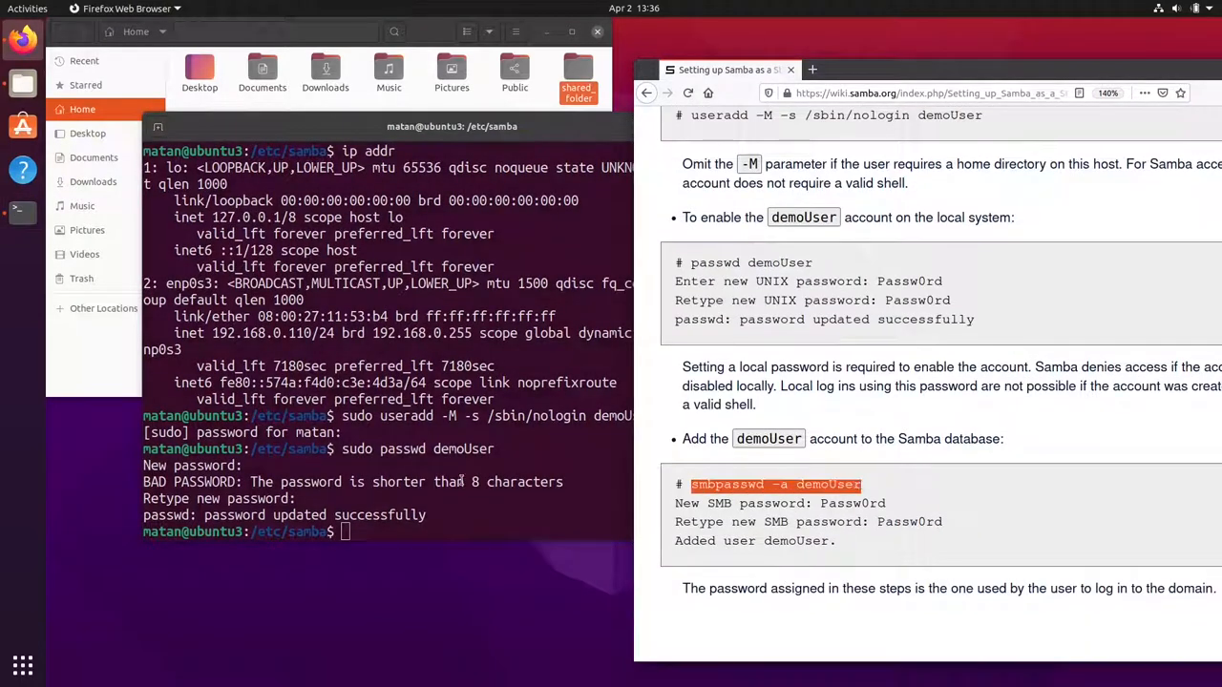
type("sudo smbpasswd -a demoUser")
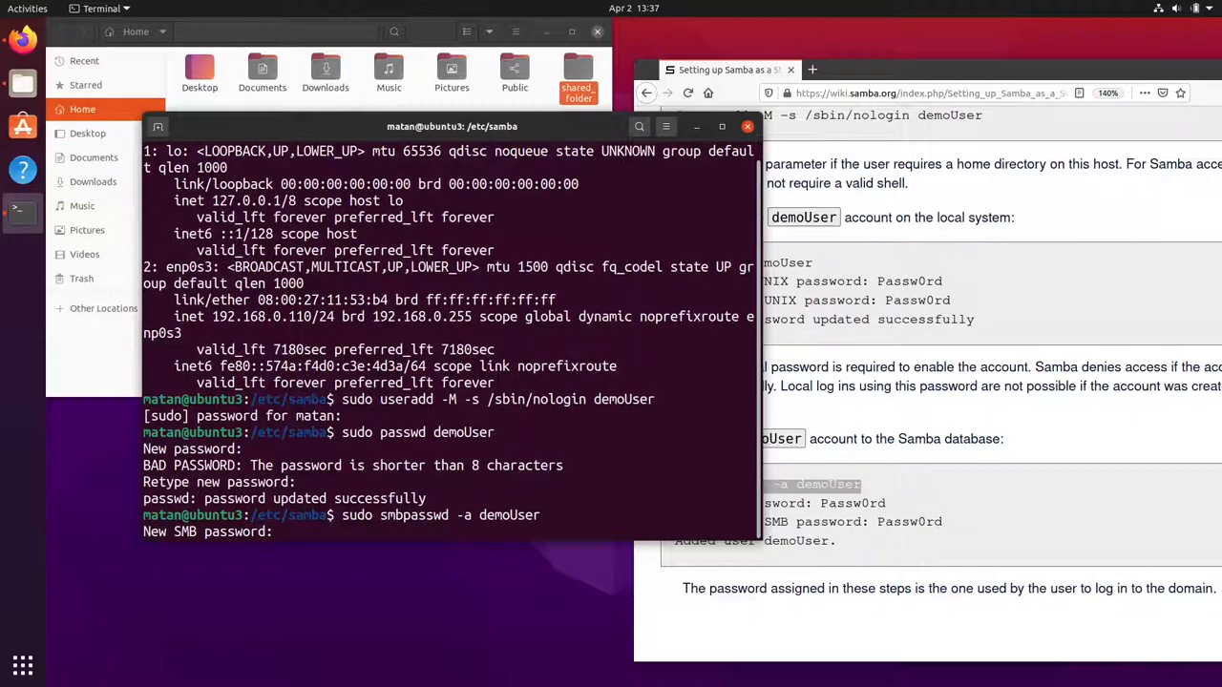
key("Return")
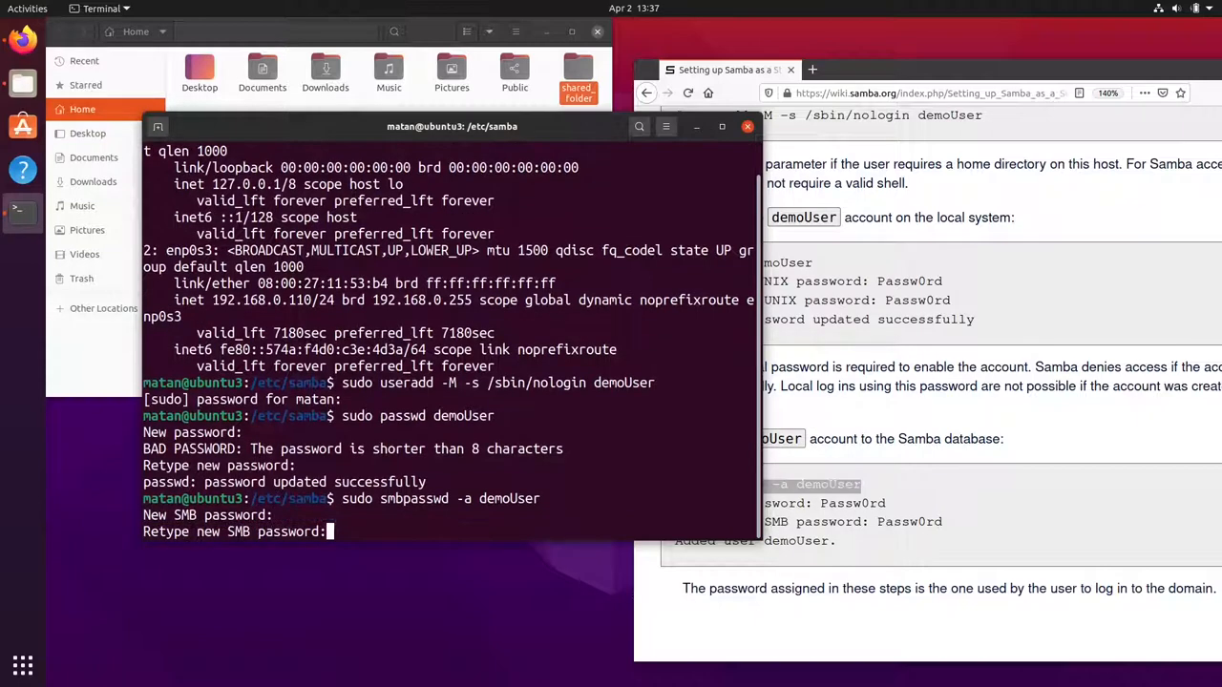
key("Return")
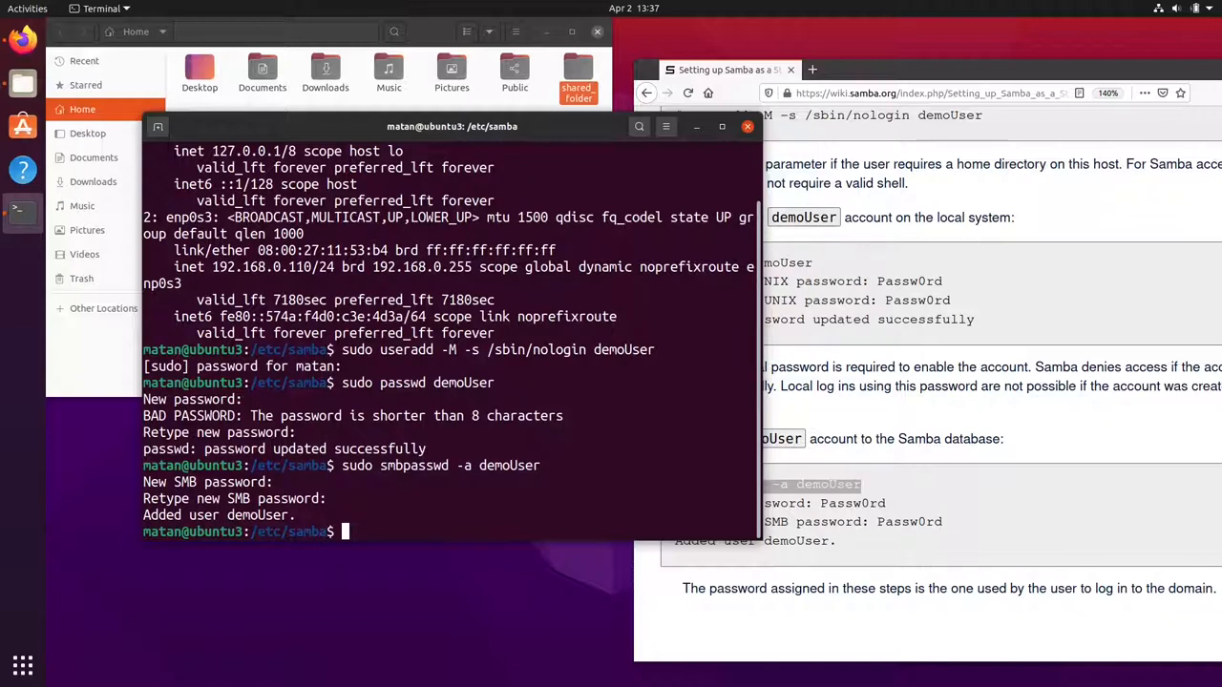
- Run sudo gedit smb.conf to edit the Samba configuration, then begin another sudo command
type("sudo gedit smb.")
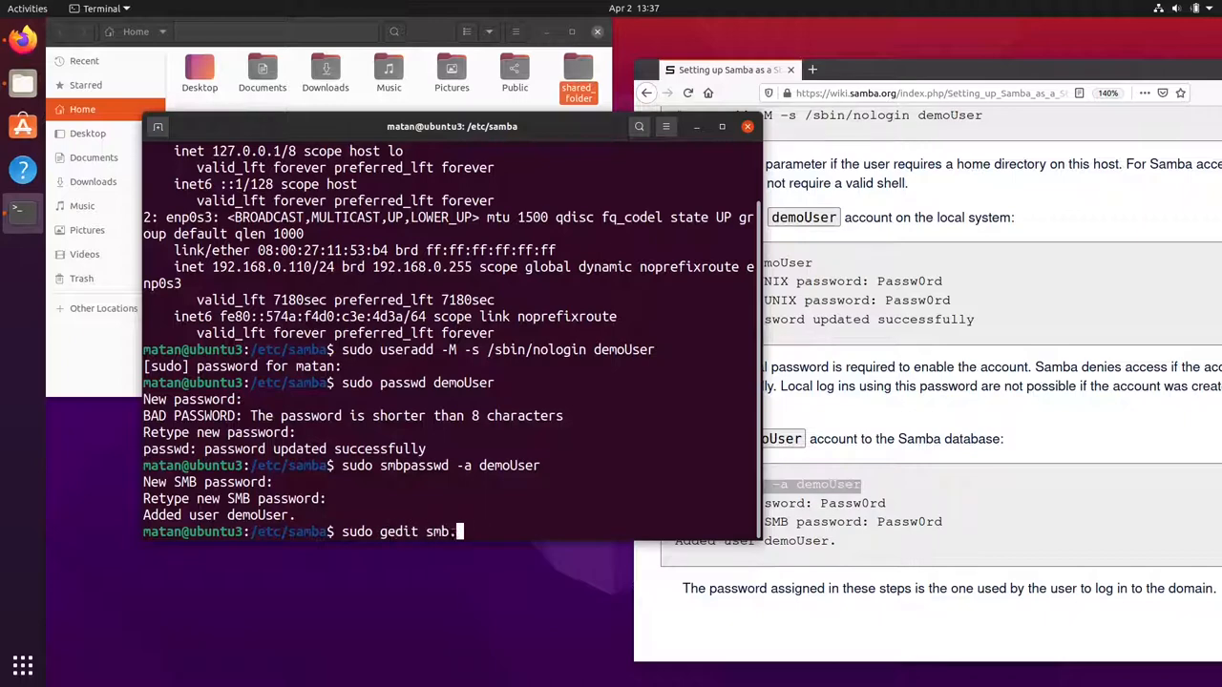
key("Return")
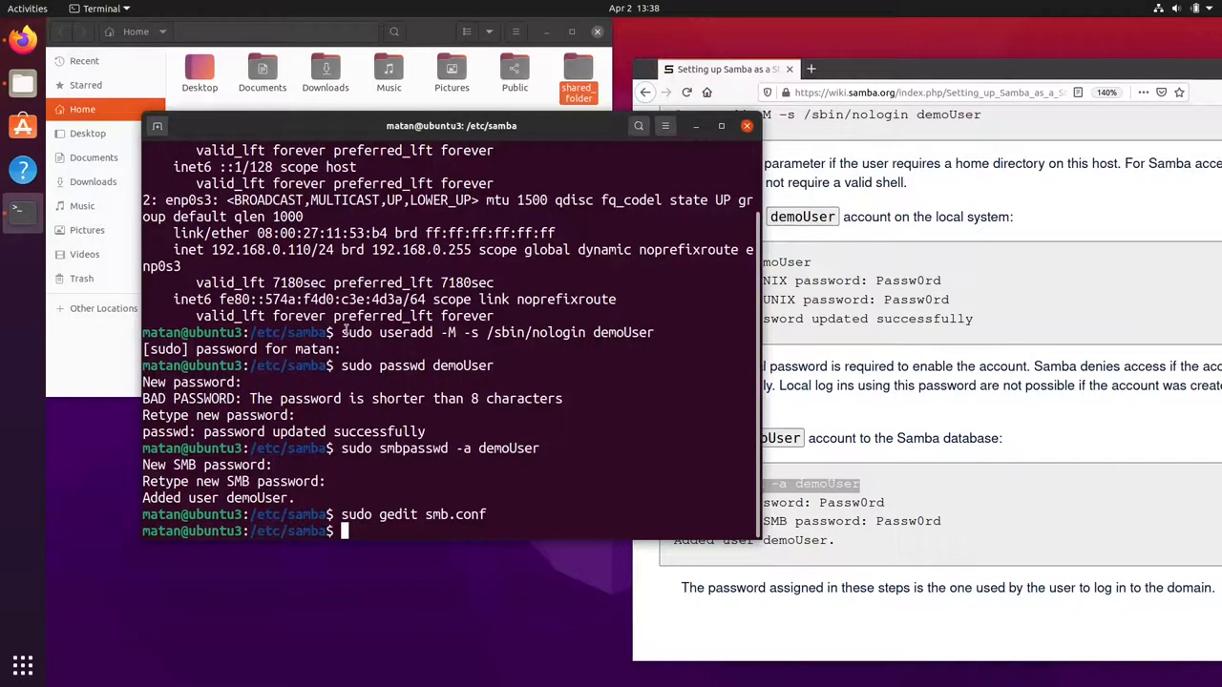
type("sud")
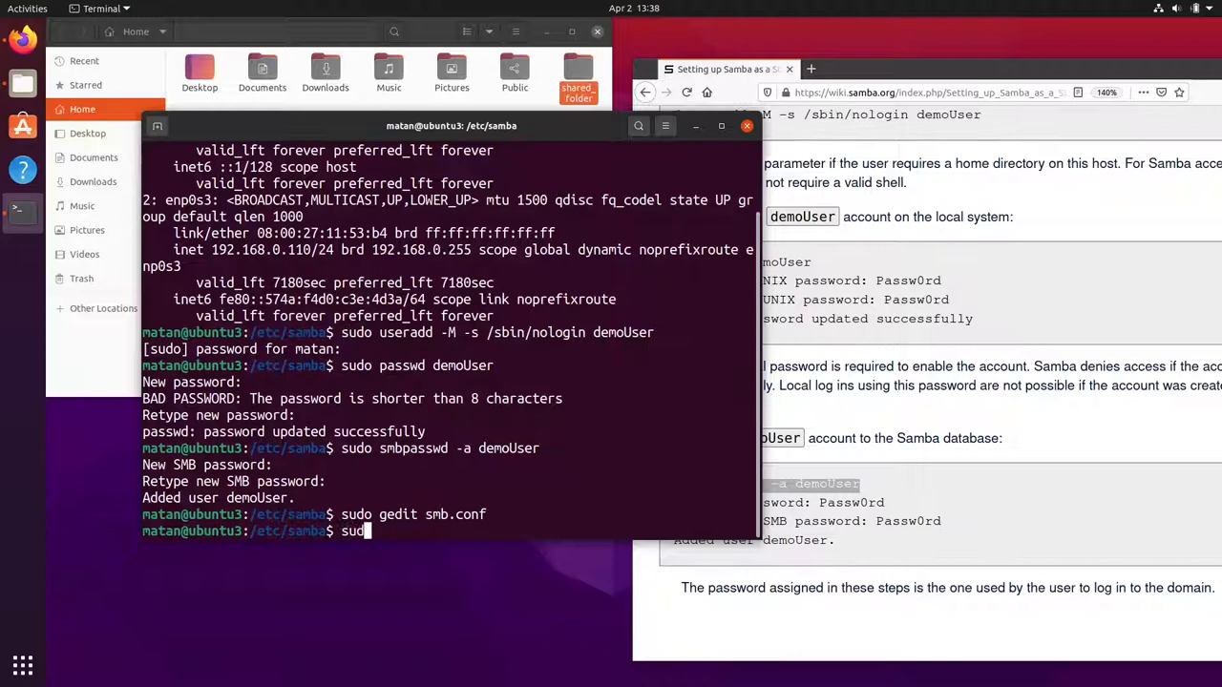